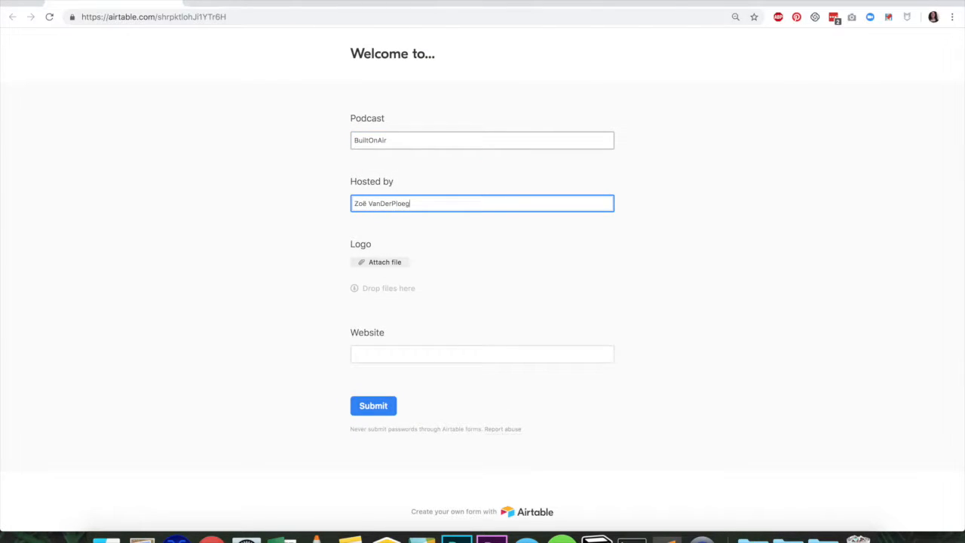
Attach the BuiltOnAir.jpg logo to the Welcome form and begin entering the website
{"action": "left_click", "coordinate": [381, 262]}
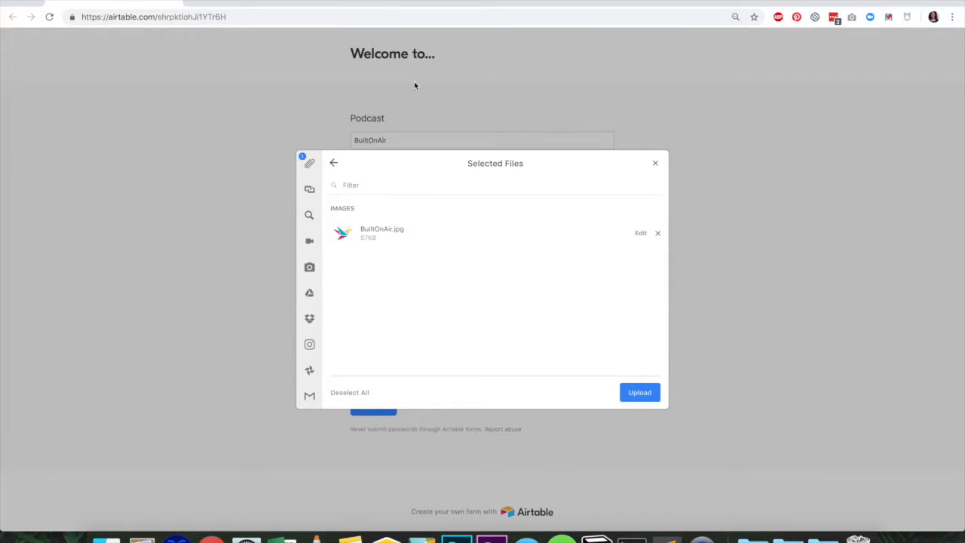
{"action": "left_click", "coordinate": [638, 391]}
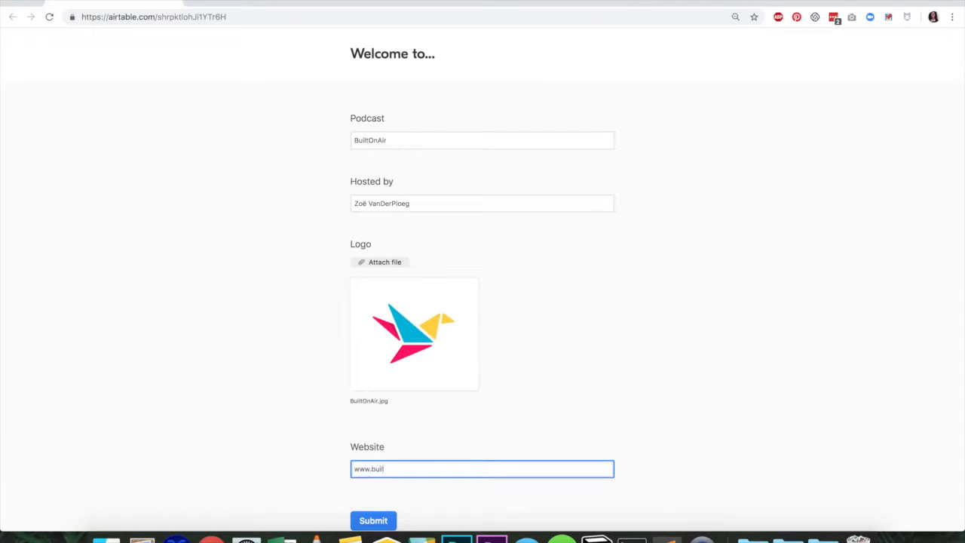
{"action": "left_click", "coordinate": [373, 520]}
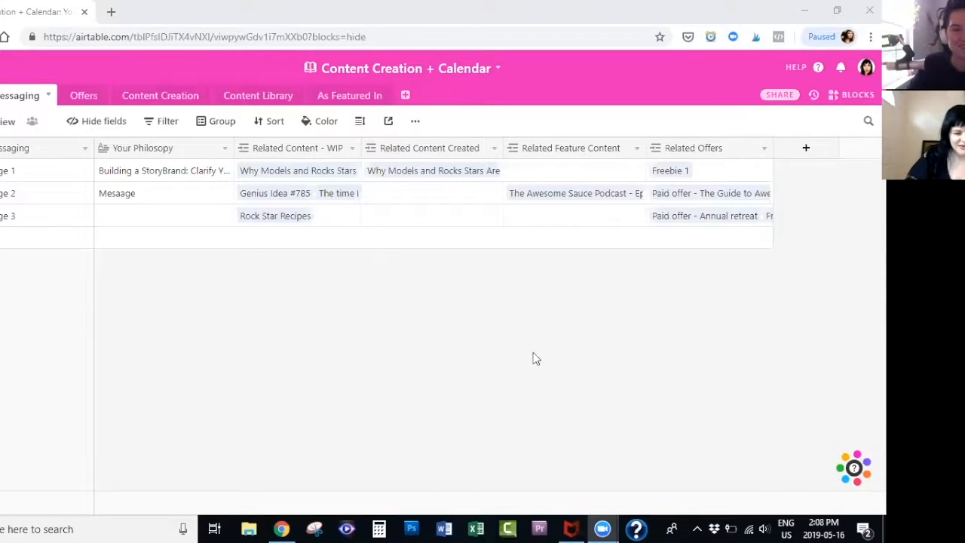
{"action": "mouse_move", "coordinate": [127, 400]}
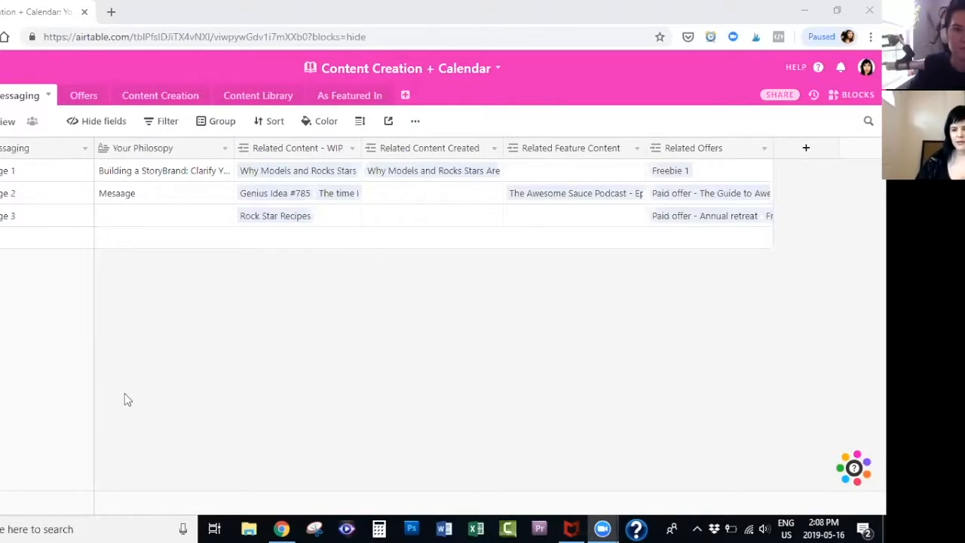
{"action": "mouse_move", "coordinate": [118, 385]}
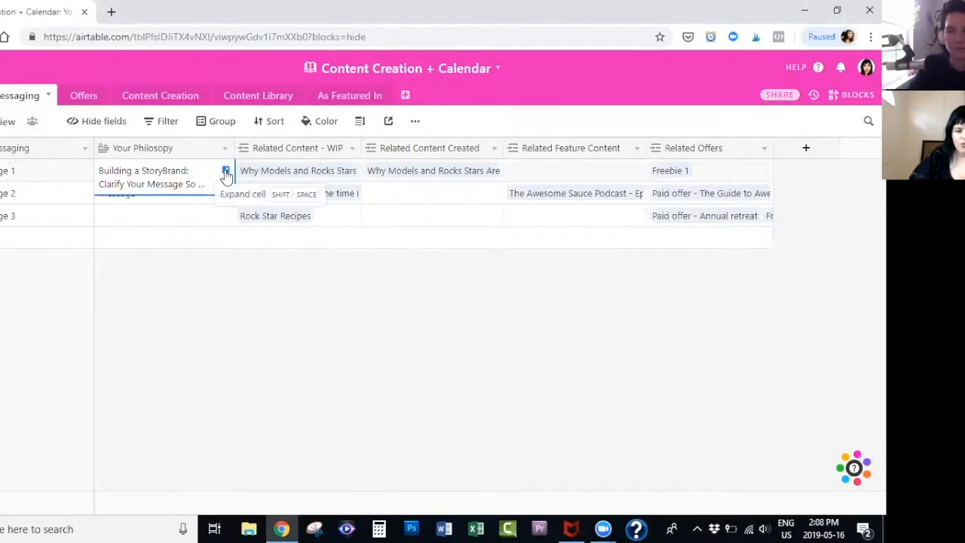
{"action": "left_click", "coordinate": [226, 171]}
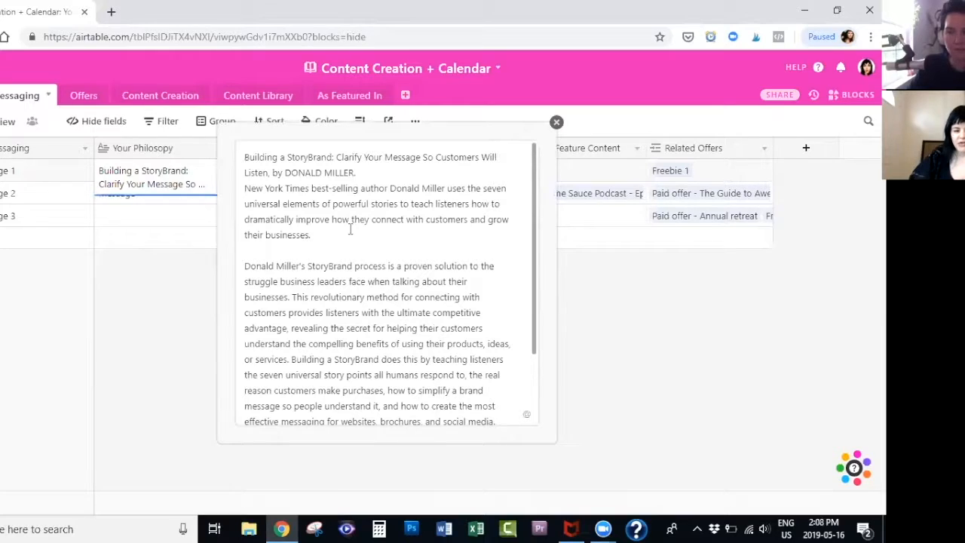
{"action": "mouse_move", "coordinate": [467, 208]}
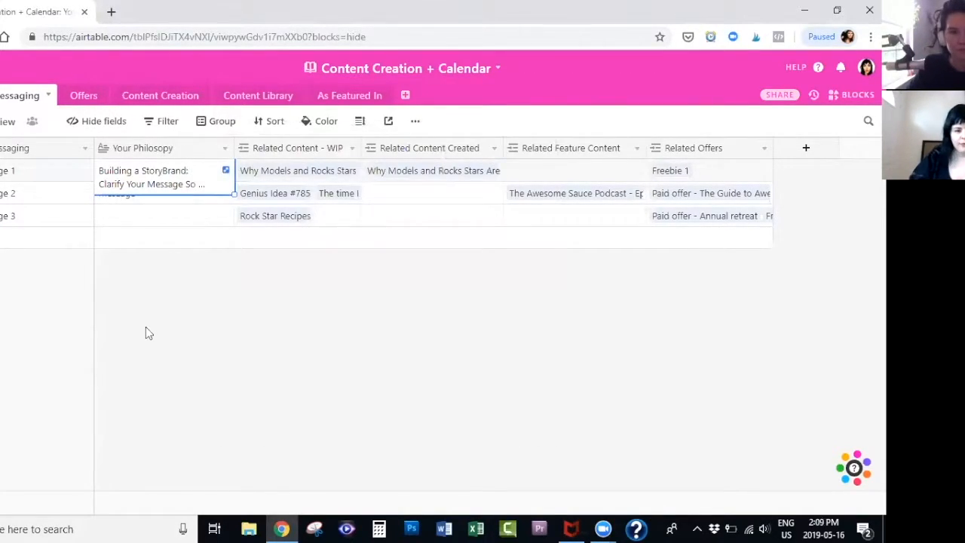
{"action": "mouse_move", "coordinate": [252, 152]}
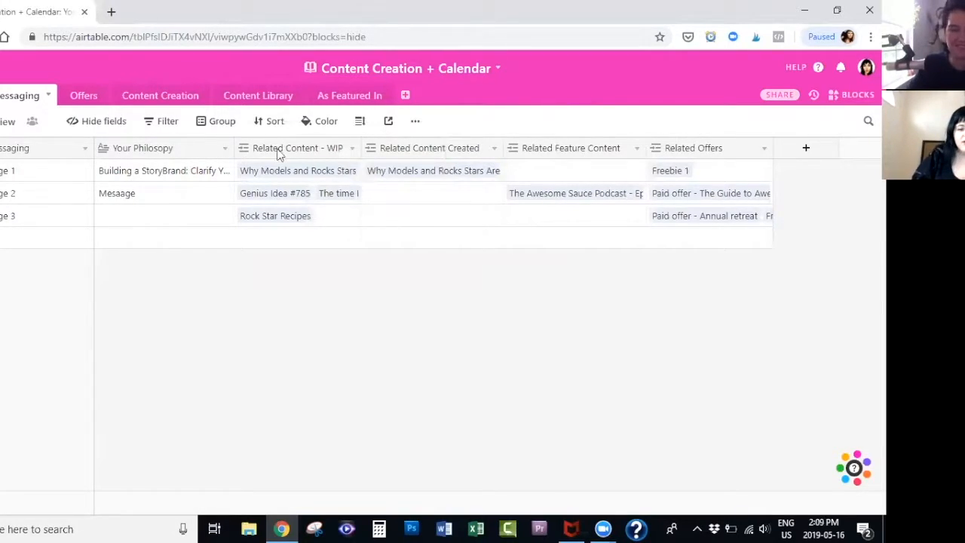
{"action": "mouse_move", "coordinate": [254, 141]}
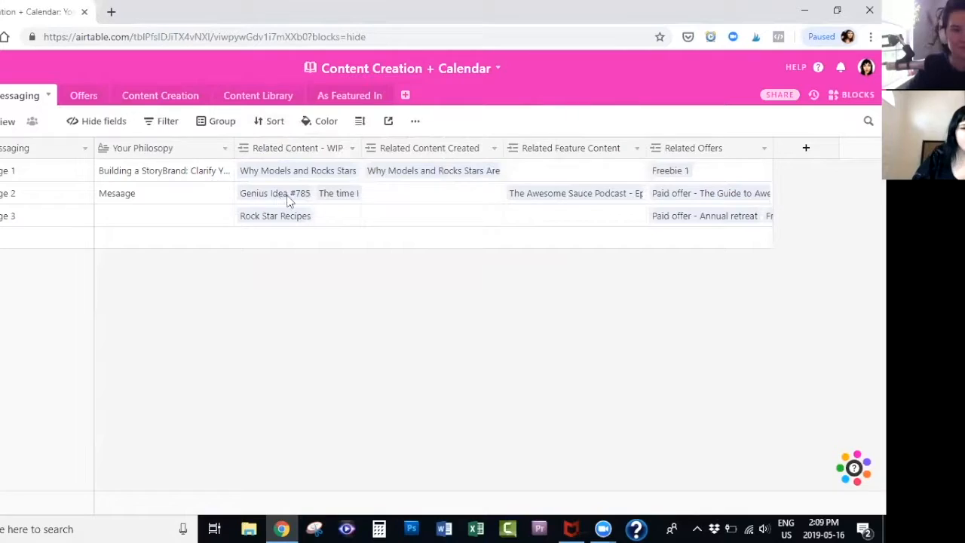
{"action": "mouse_move", "coordinate": [335, 156]}
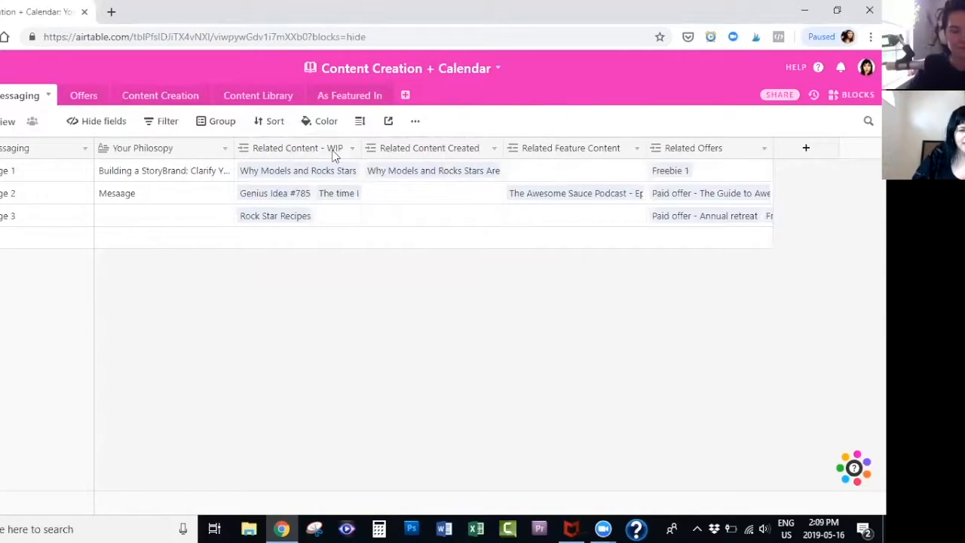
{"action": "mouse_move", "coordinate": [452, 160]}
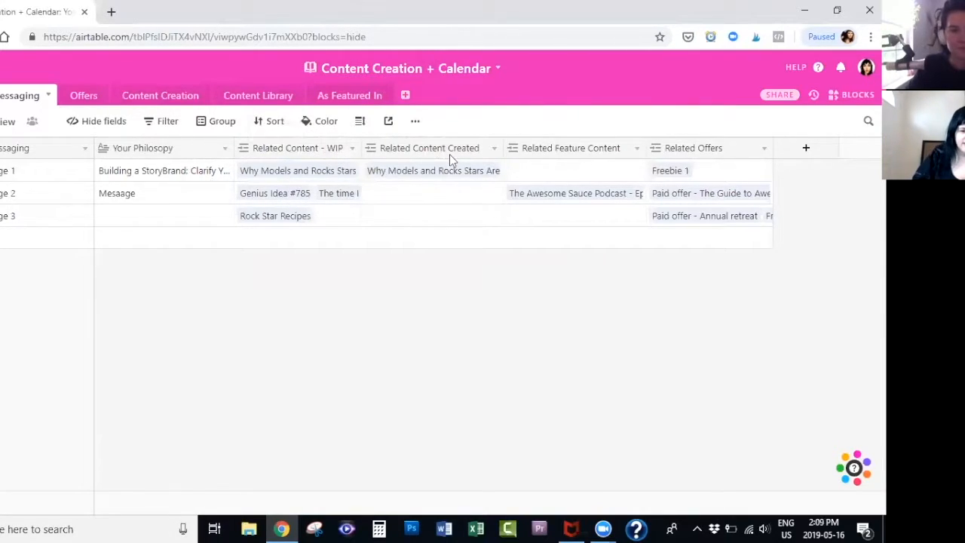
{"action": "mouse_move", "coordinate": [571, 160]}
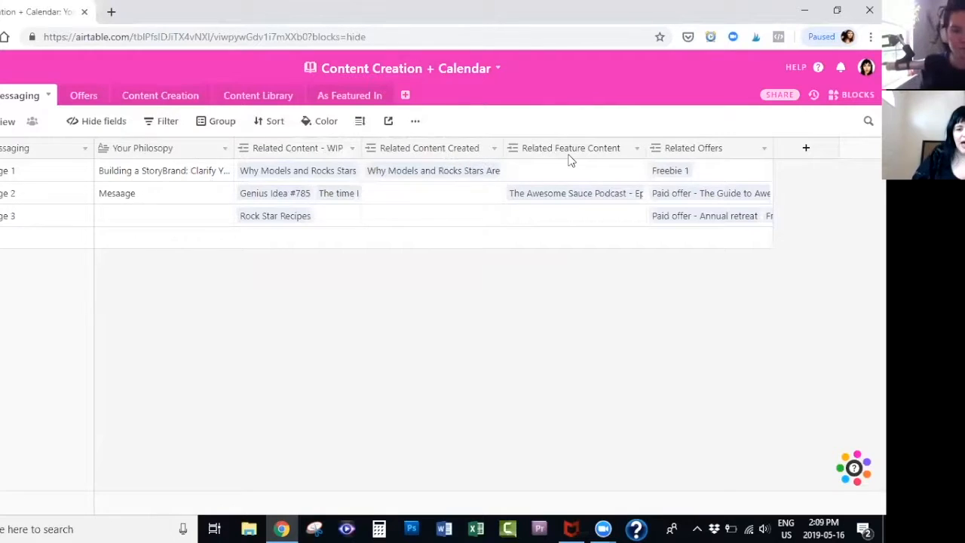
{"action": "mouse_move", "coordinate": [701, 158]}
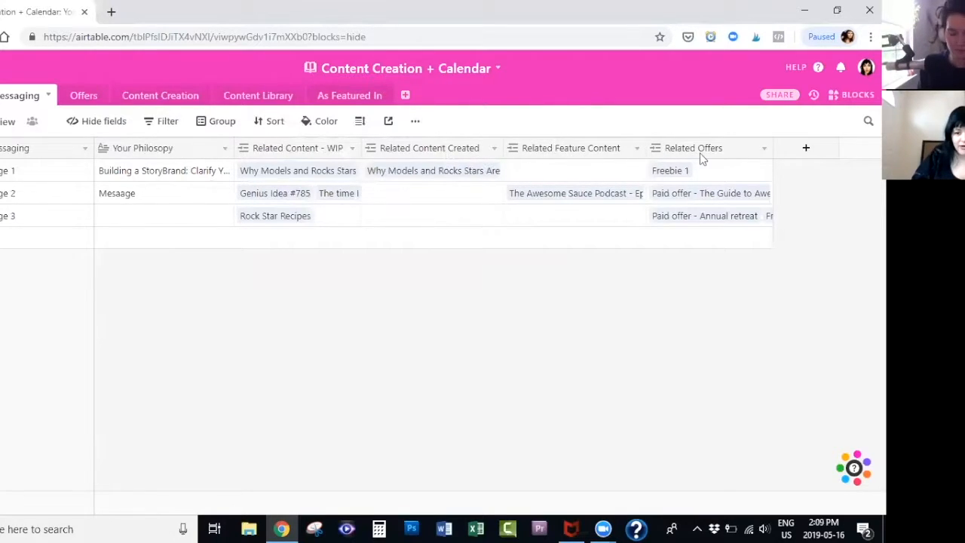
{"action": "mouse_move", "coordinate": [214, 182]}
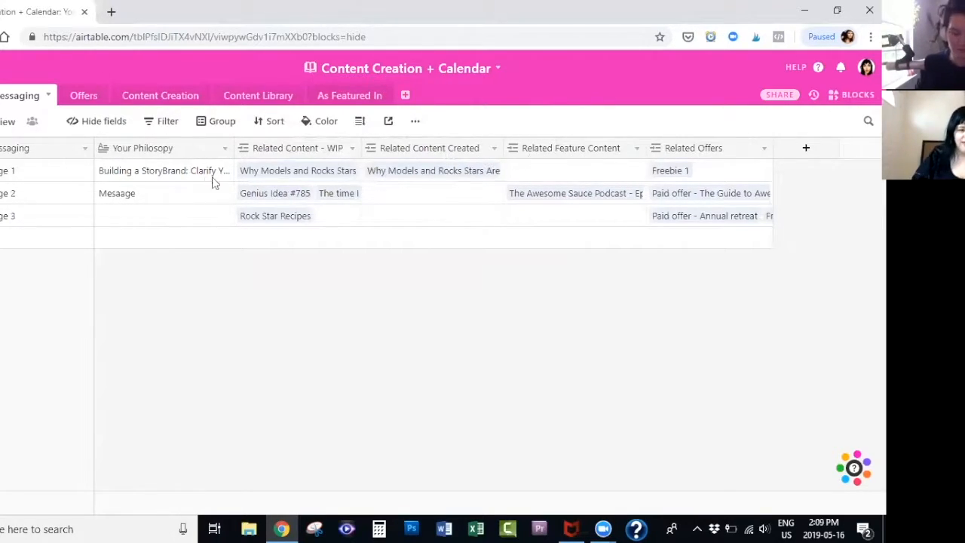
{"action": "mouse_move", "coordinate": [19, 173]}
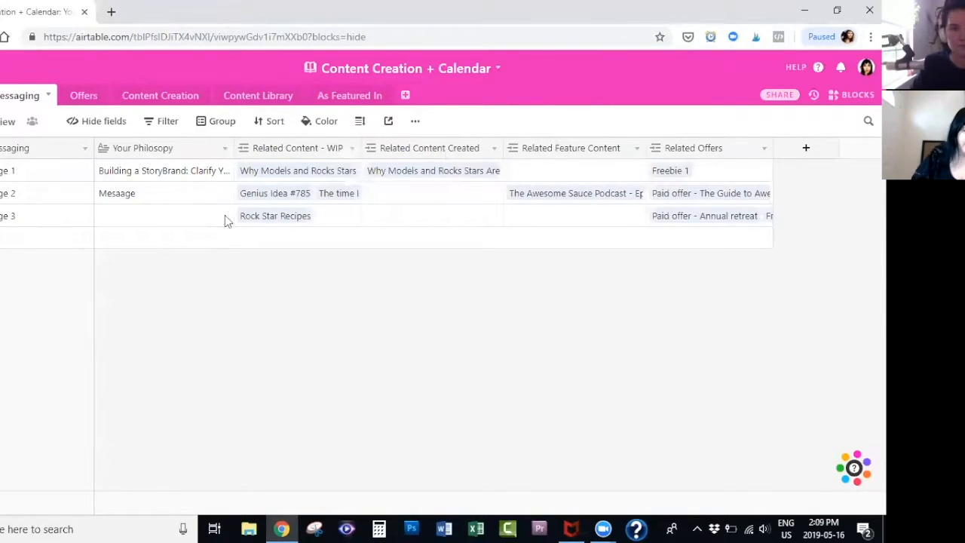
{"action": "mouse_move", "coordinate": [390, 223]}
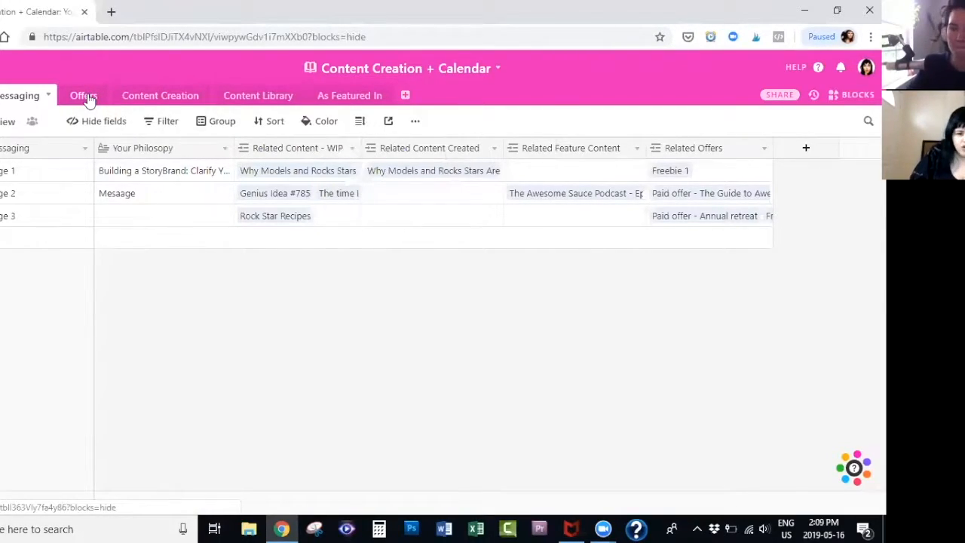
Switch to the Offers table showing six offers with types, messages and links
{"action": "left_click", "coordinate": [76, 95]}
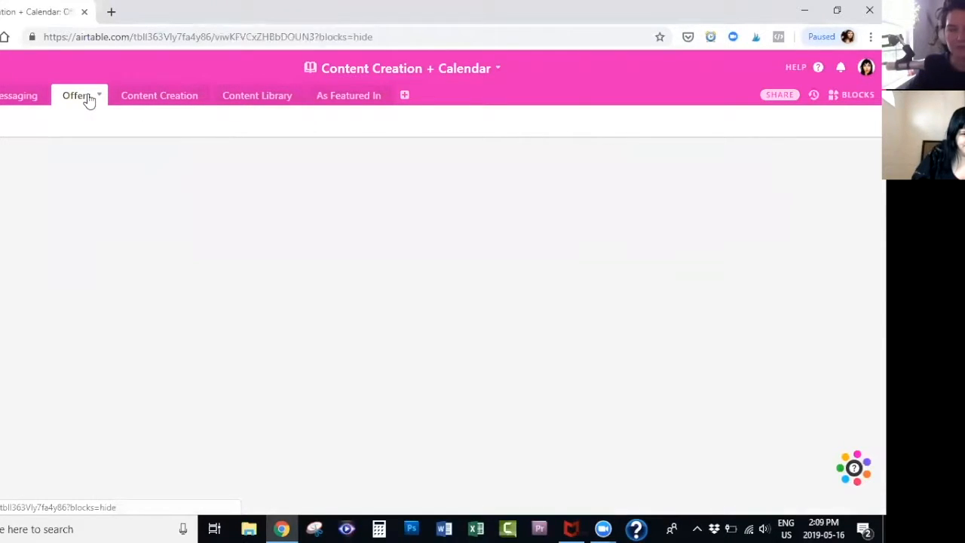
{"action": "left_click", "coordinate": [76, 95]}
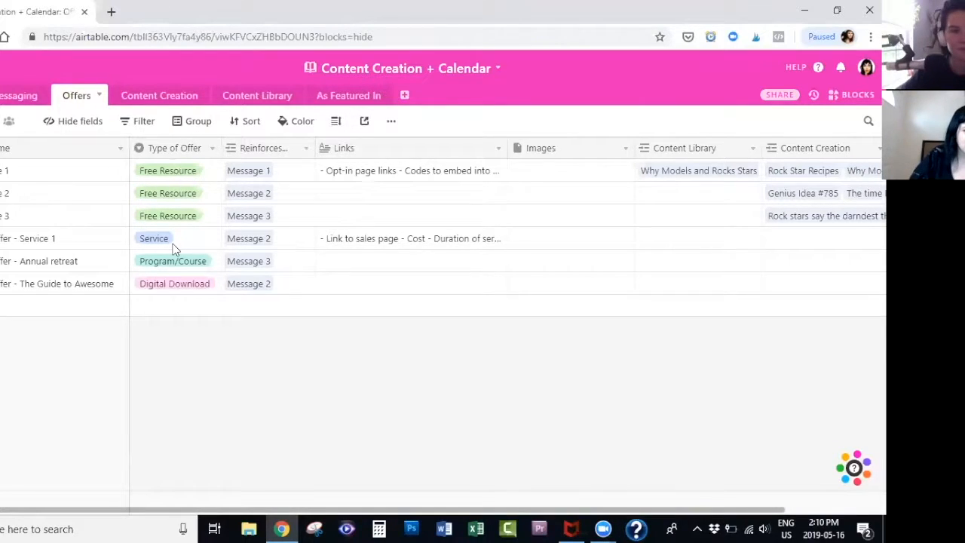
{"action": "mouse_move", "coordinate": [171, 242]}
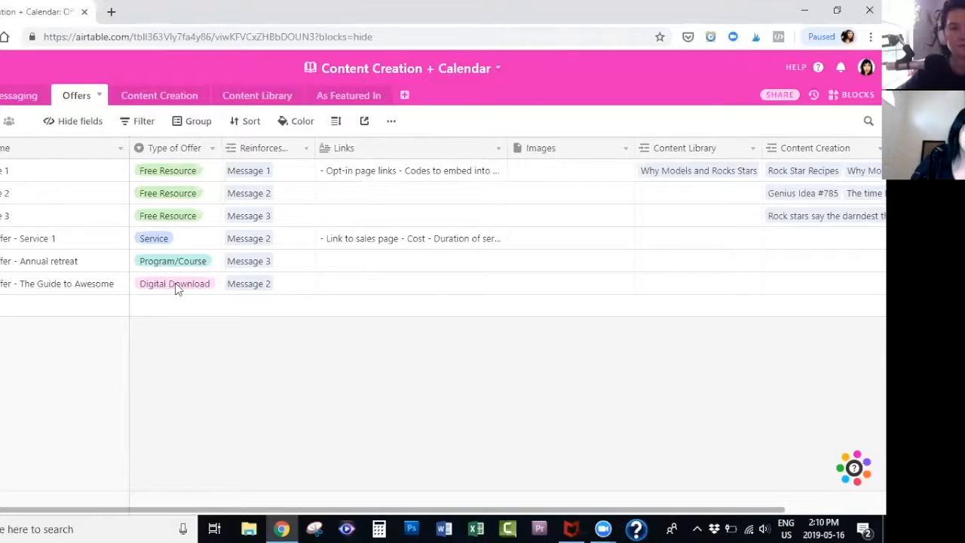
{"action": "left_click", "coordinate": [212, 147]}
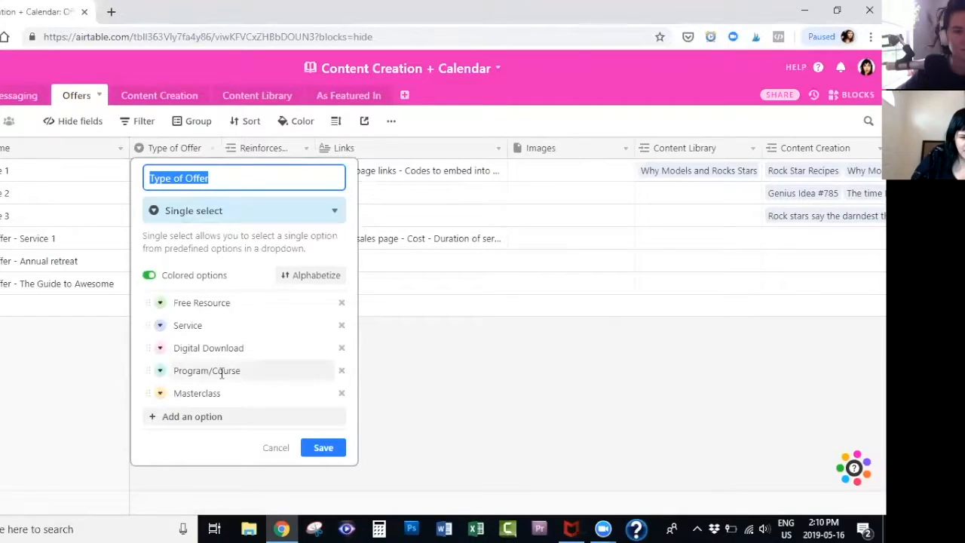
{"action": "mouse_move", "coordinate": [195, 422]}
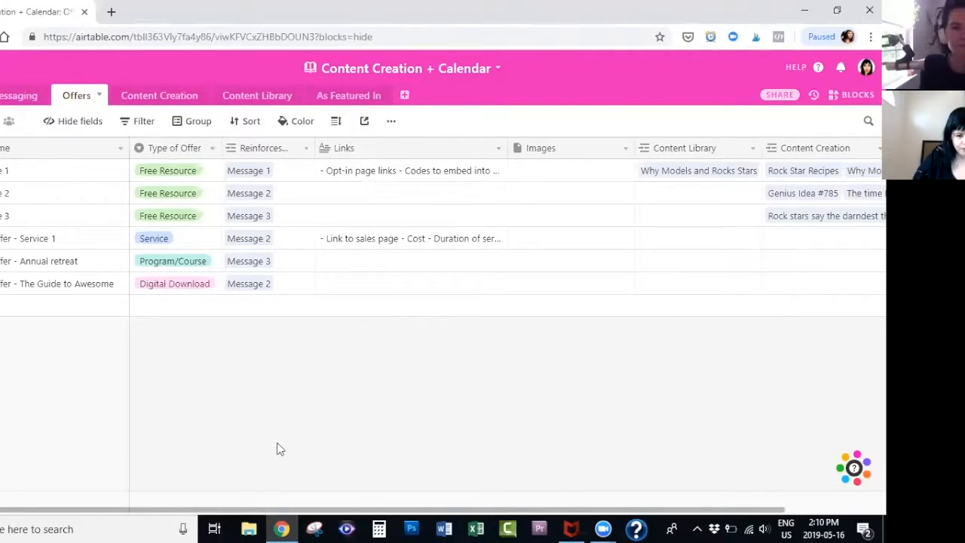
{"action": "mouse_move", "coordinate": [293, 207]}
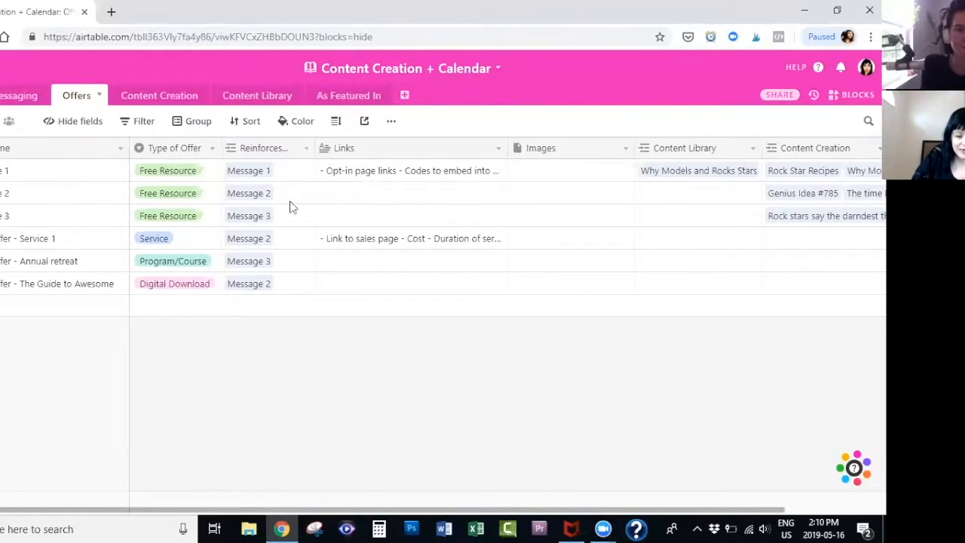
{"action": "mouse_move", "coordinate": [294, 192]}
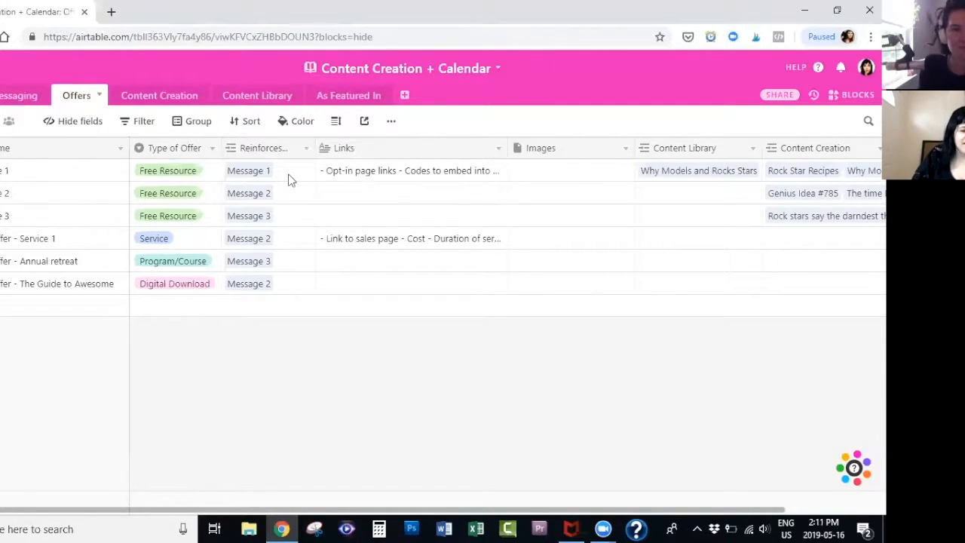
{"action": "mouse_move", "coordinate": [285, 171]}
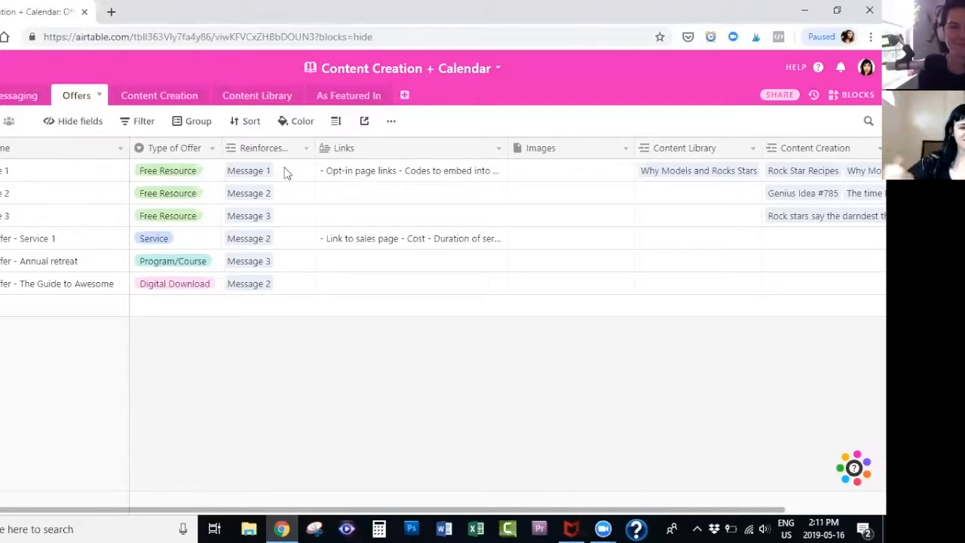
{"action": "mouse_move", "coordinate": [228, 206]}
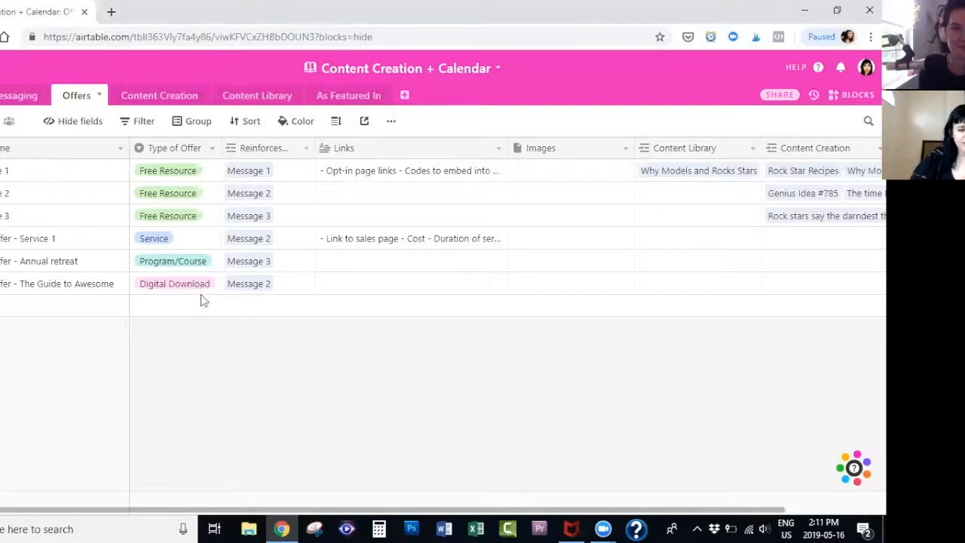
{"action": "mouse_move", "coordinate": [263, 328]}
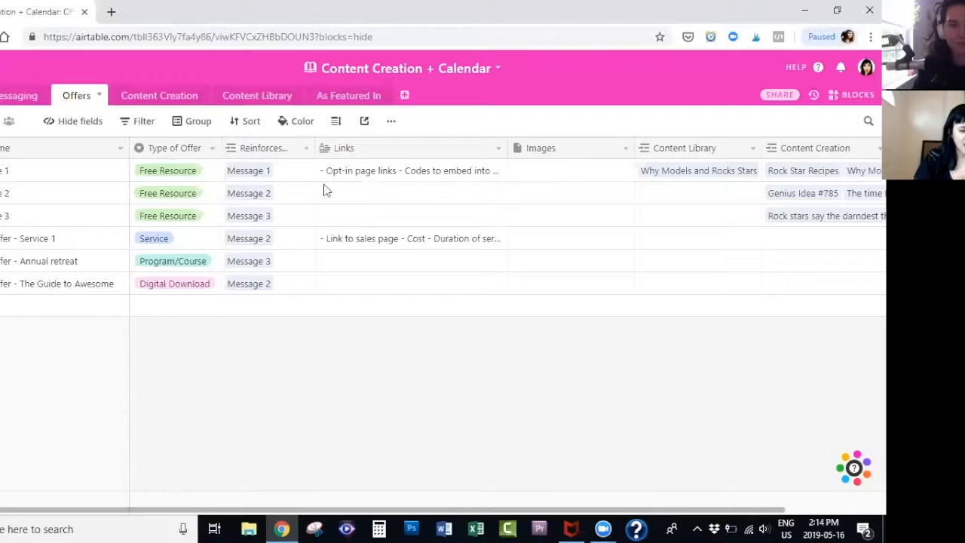
{"action": "mouse_move", "coordinate": [300, 259]}
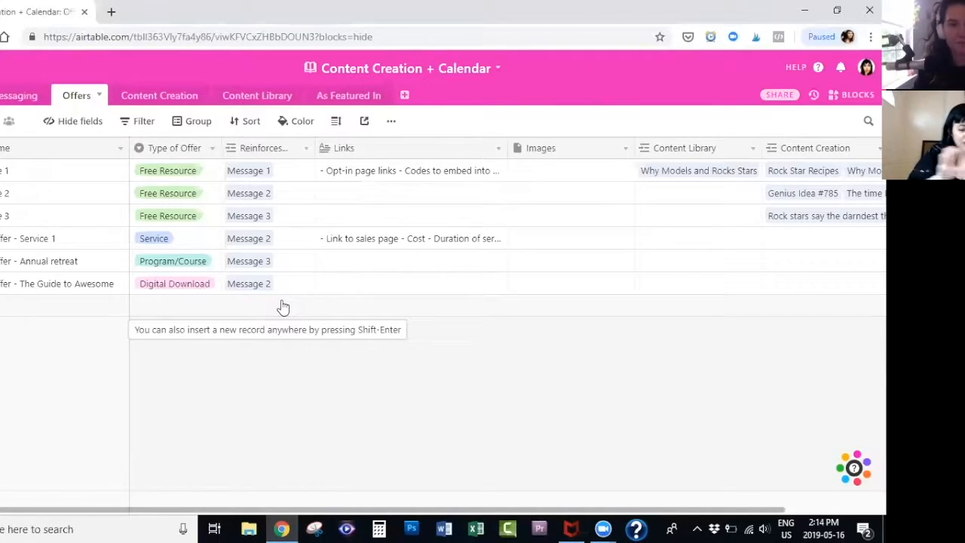
{"action": "mouse_move", "coordinate": [300, 304]}
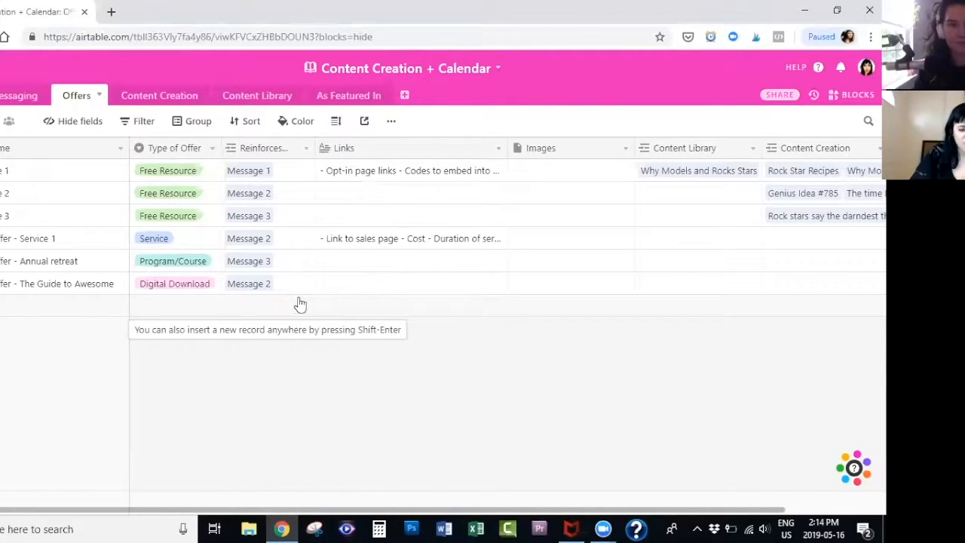
{"action": "mouse_move", "coordinate": [358, 291]}
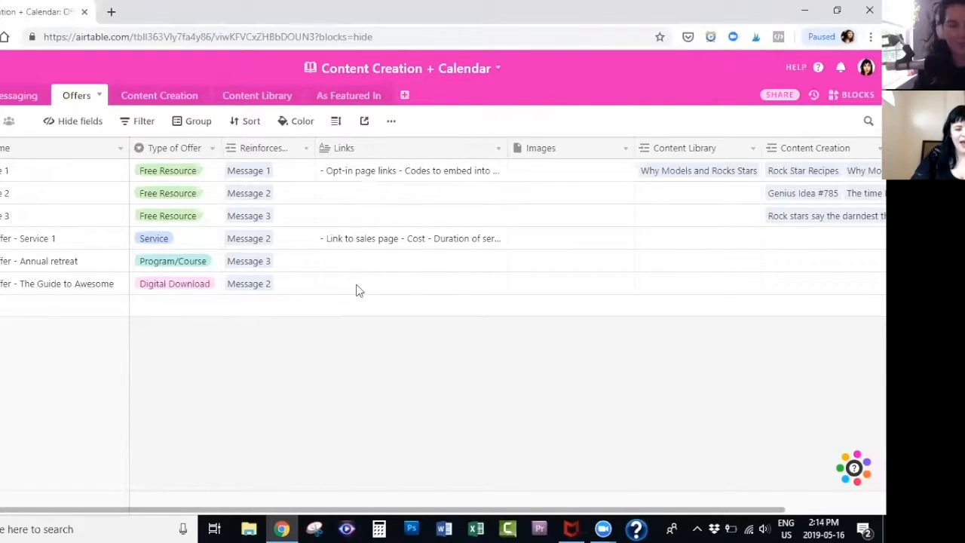
{"action": "mouse_move", "coordinate": [396, 158]}
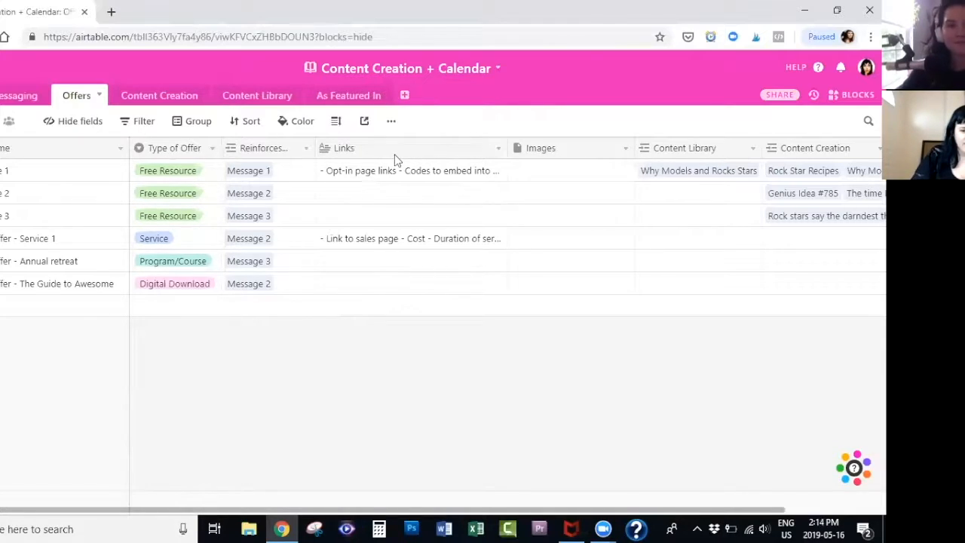
{"action": "mouse_move", "coordinate": [482, 167]}
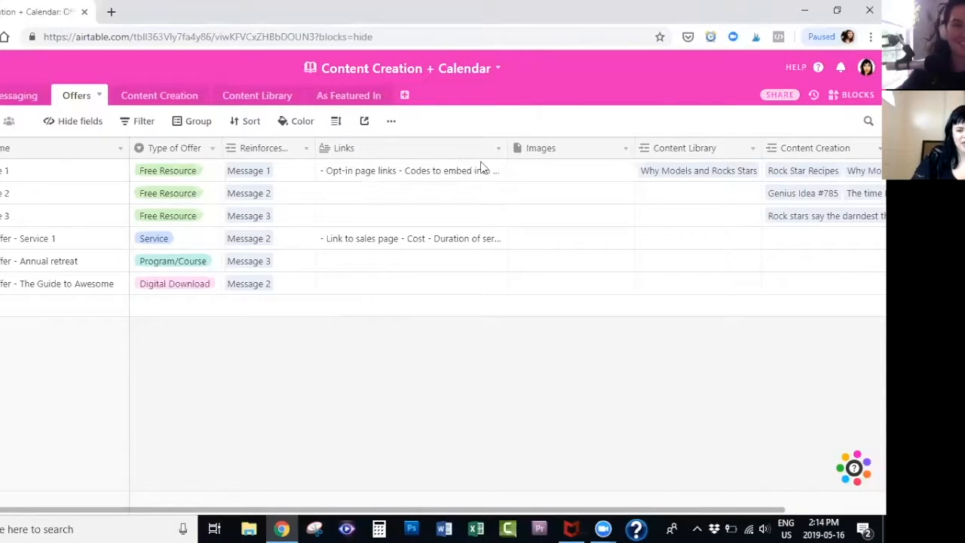
{"action": "mouse_move", "coordinate": [495, 154]}
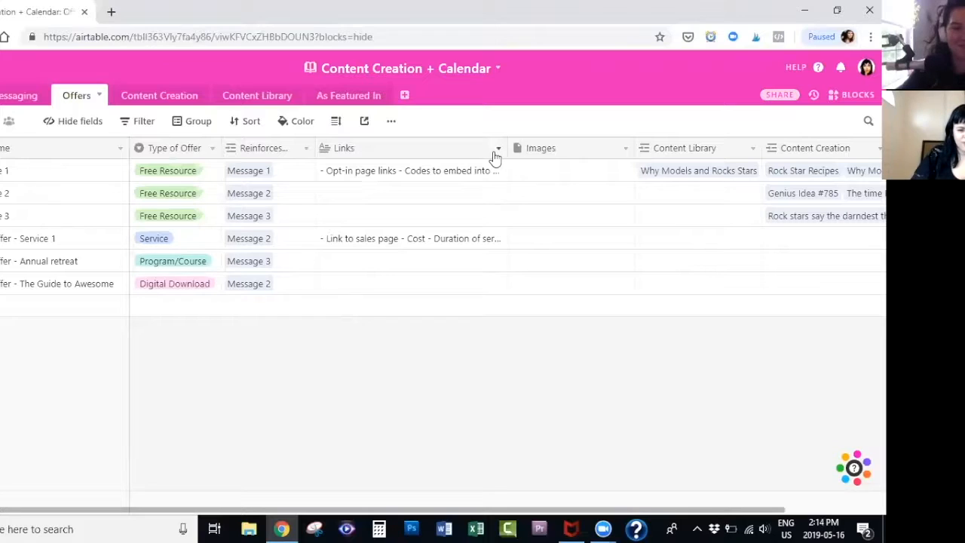
Check the Links field options, then expand the first offer's Links note
{"action": "left_click", "coordinate": [496, 148]}
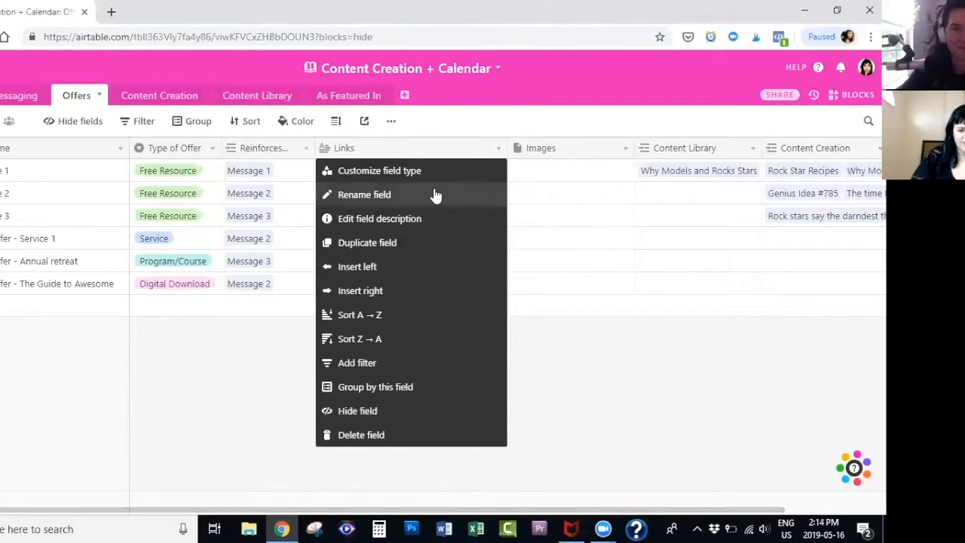
{"action": "left_click", "coordinate": [466, 128]}
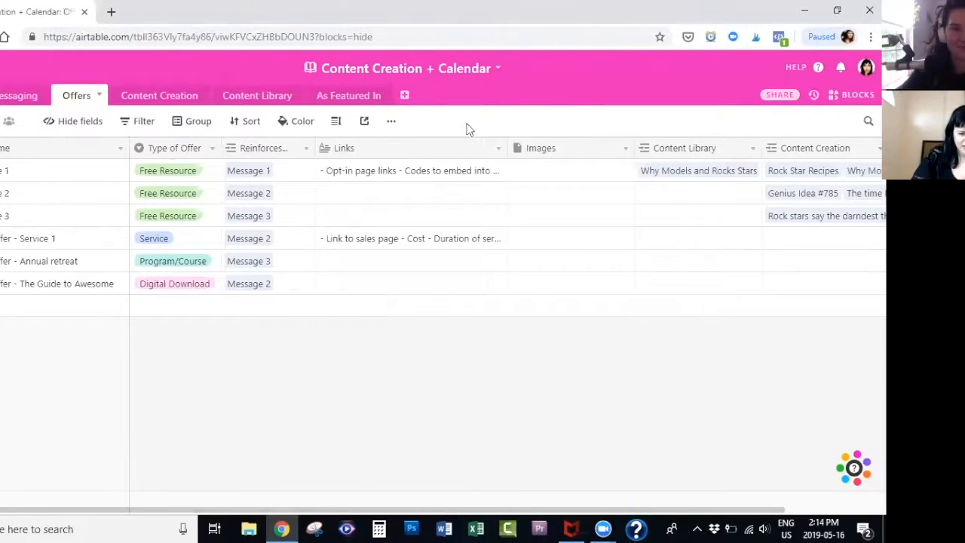
{"action": "left_click", "coordinate": [407, 170]}
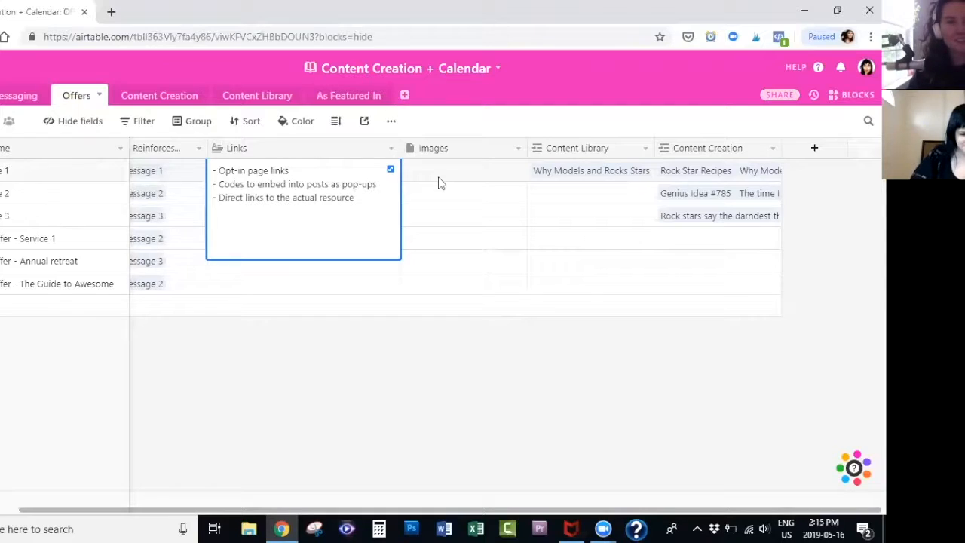
Collapse the expanded Links note back to a single grid line
{"action": "left_click", "coordinate": [422, 369]}
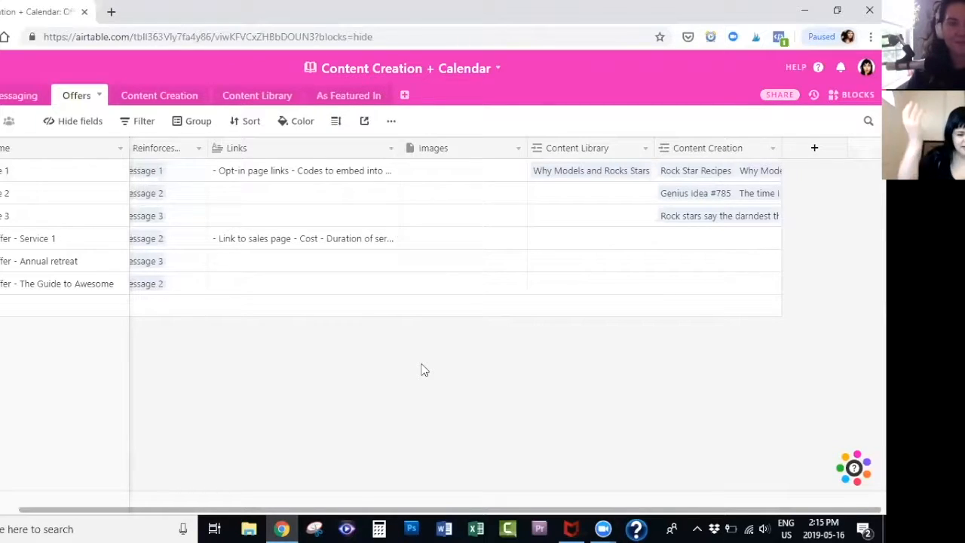
{"action": "mouse_move", "coordinate": [438, 369]}
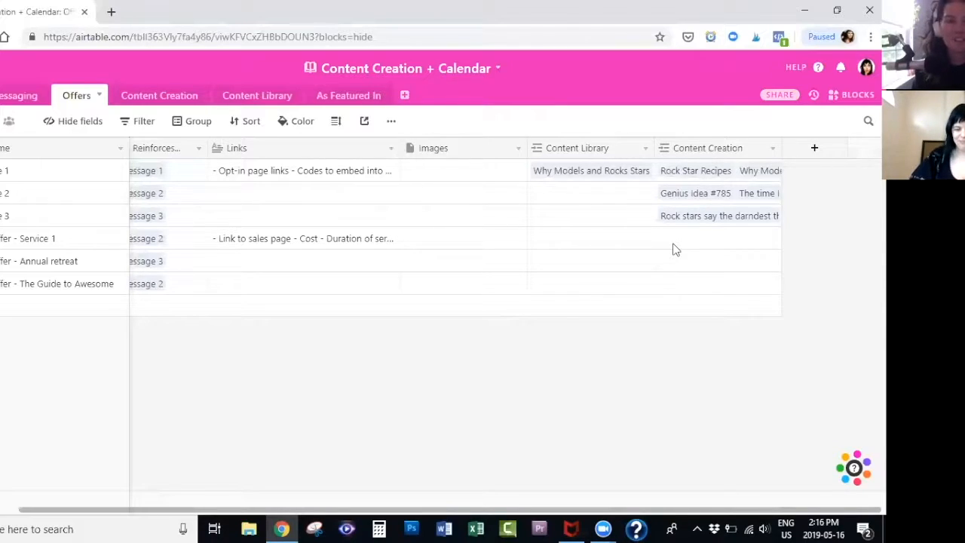
{"action": "mouse_move", "coordinate": [588, 235]}
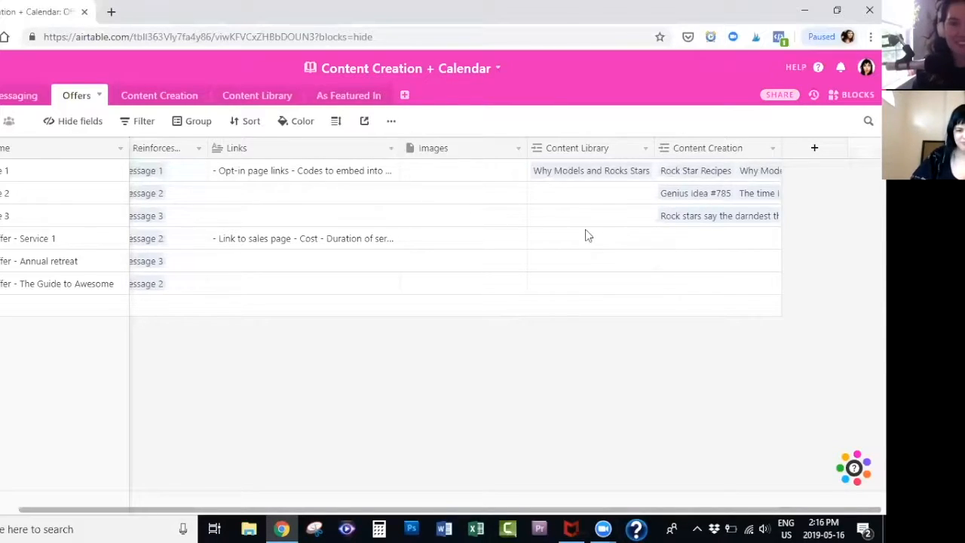
{"action": "mouse_move", "coordinate": [577, 148]}
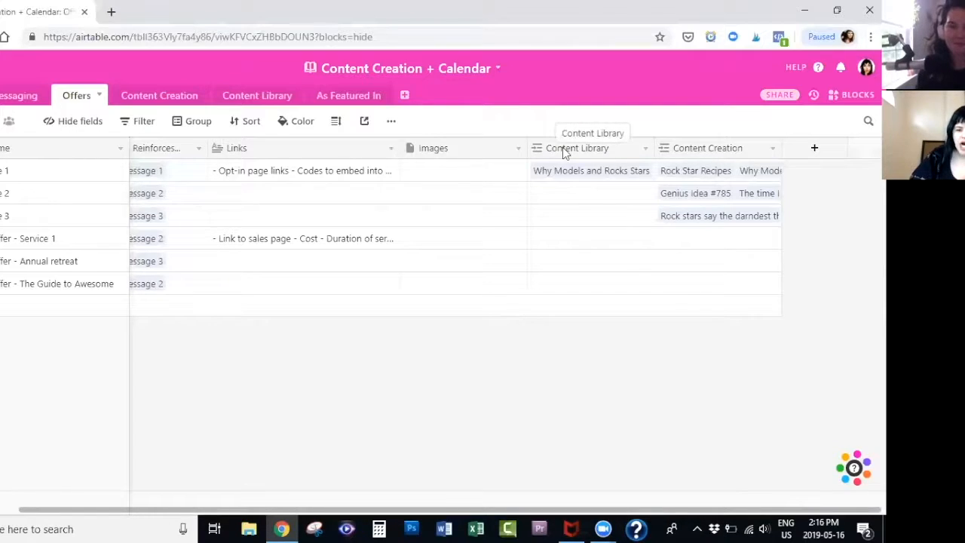
{"action": "mouse_move", "coordinate": [576, 148]}
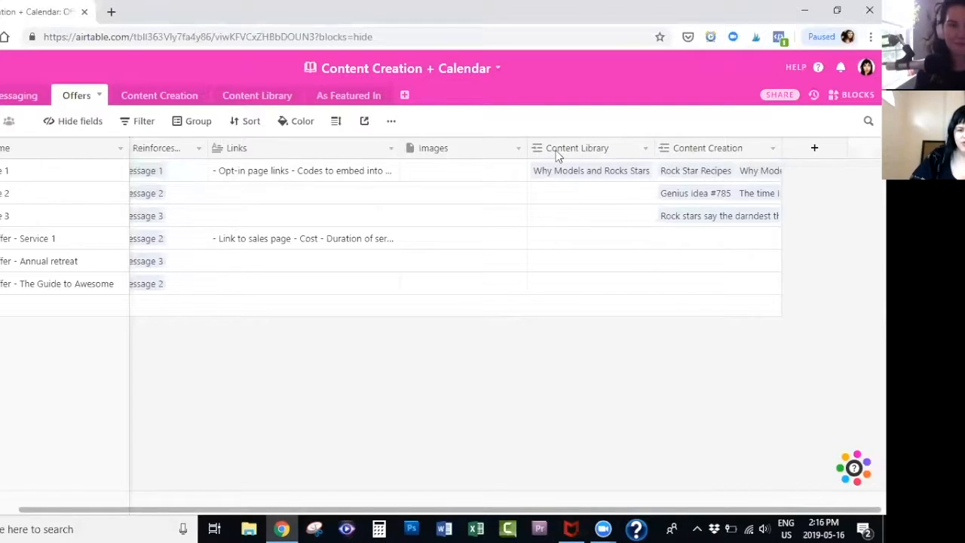
{"action": "mouse_move", "coordinate": [712, 148]}
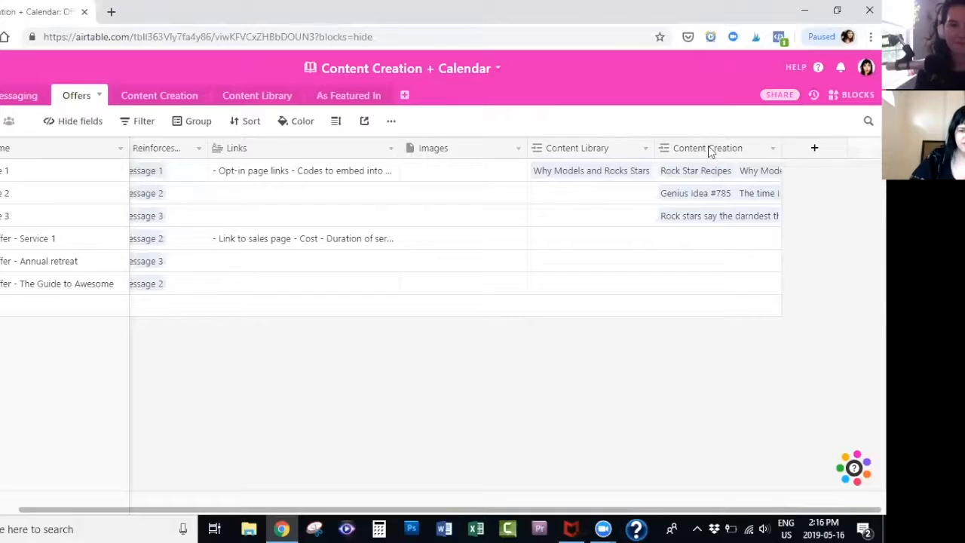
{"action": "mouse_move", "coordinate": [614, 160]}
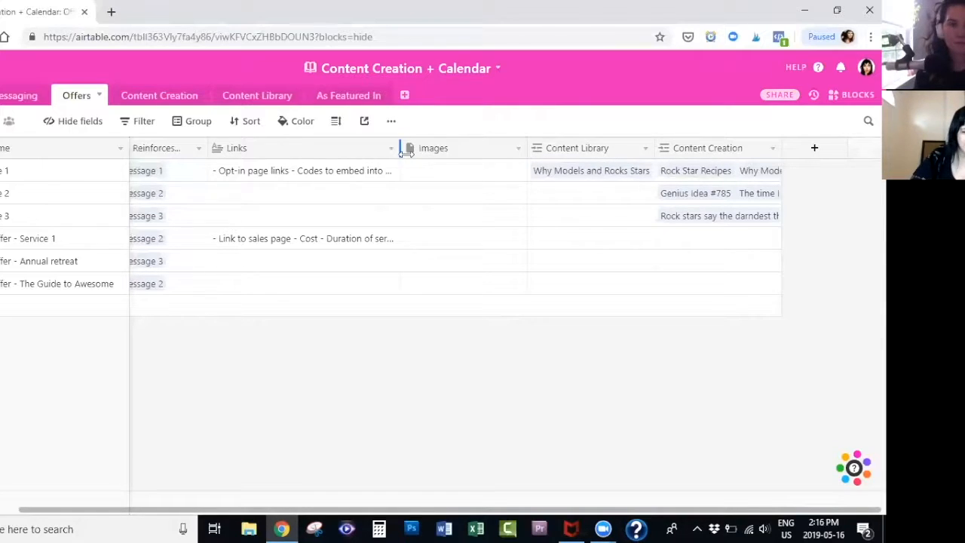
{"action": "mouse_move", "coordinate": [409, 239]}
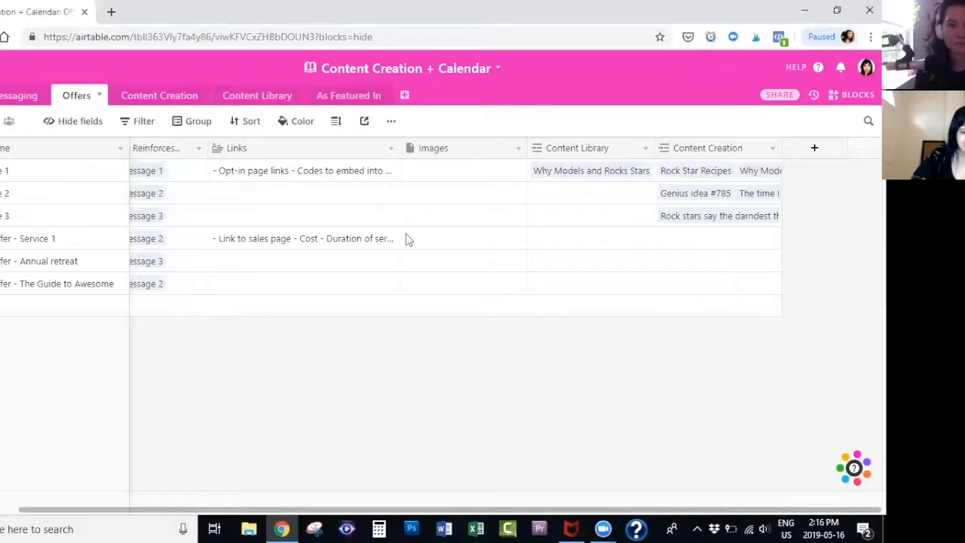
{"action": "mouse_move", "coordinate": [560, 265]}
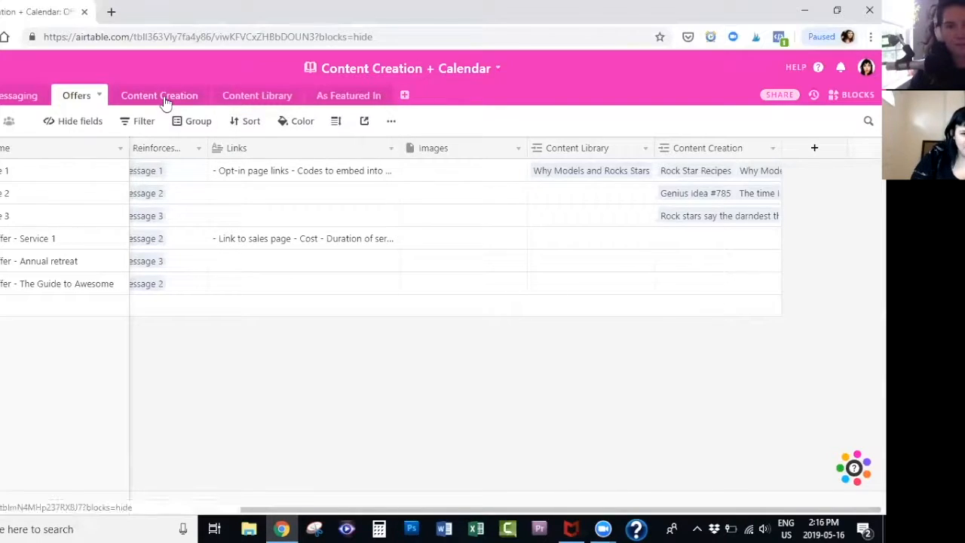
Open the Content Creation table and the Content Type field's options menu
{"action": "left_click", "coordinate": [159, 95]}
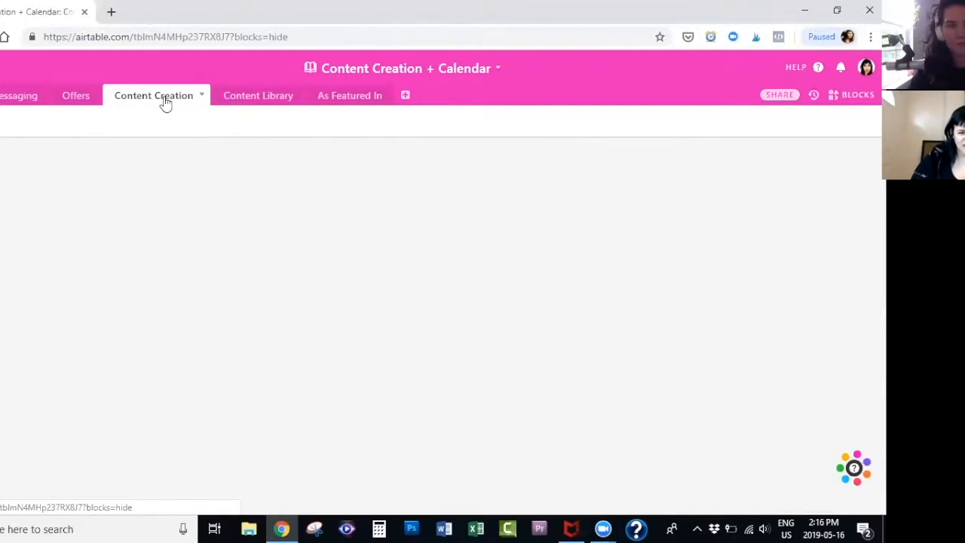
{"action": "left_click", "coordinate": [153, 95]}
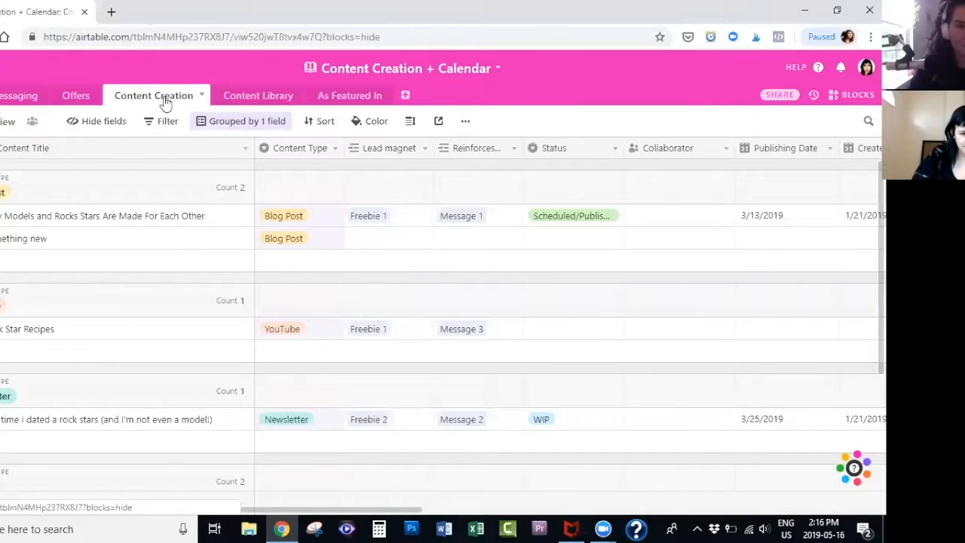
{"action": "mouse_move", "coordinate": [154, 125]}
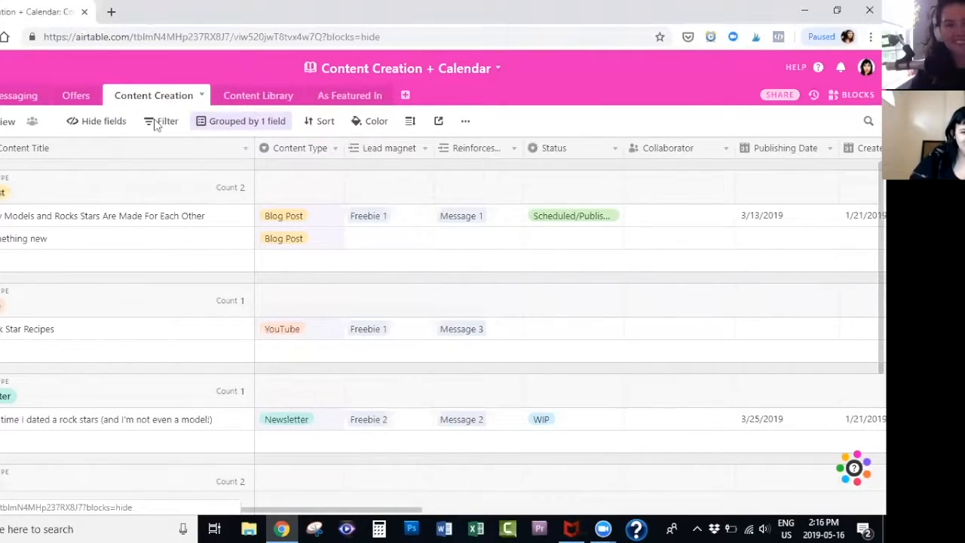
{"action": "mouse_move", "coordinate": [187, 170]}
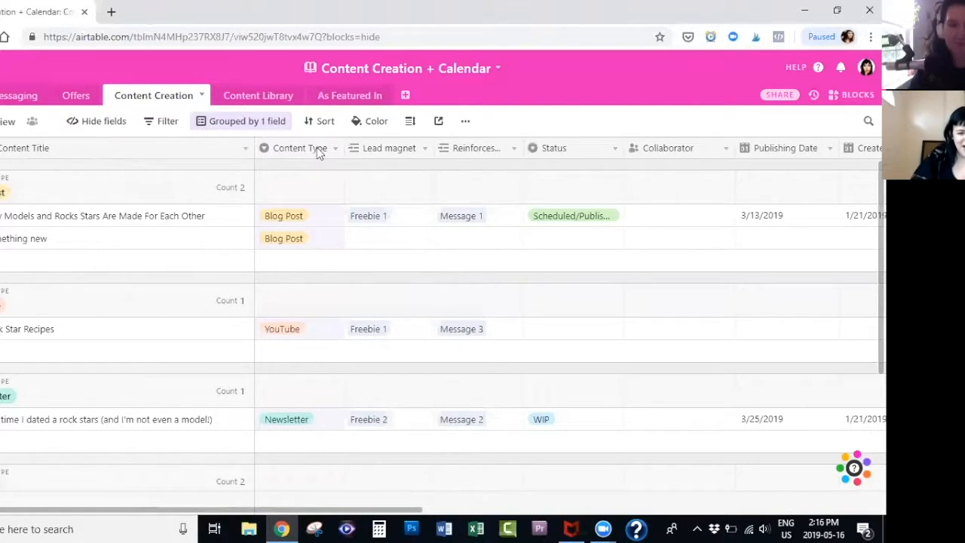
{"action": "left_click", "coordinate": [335, 148]}
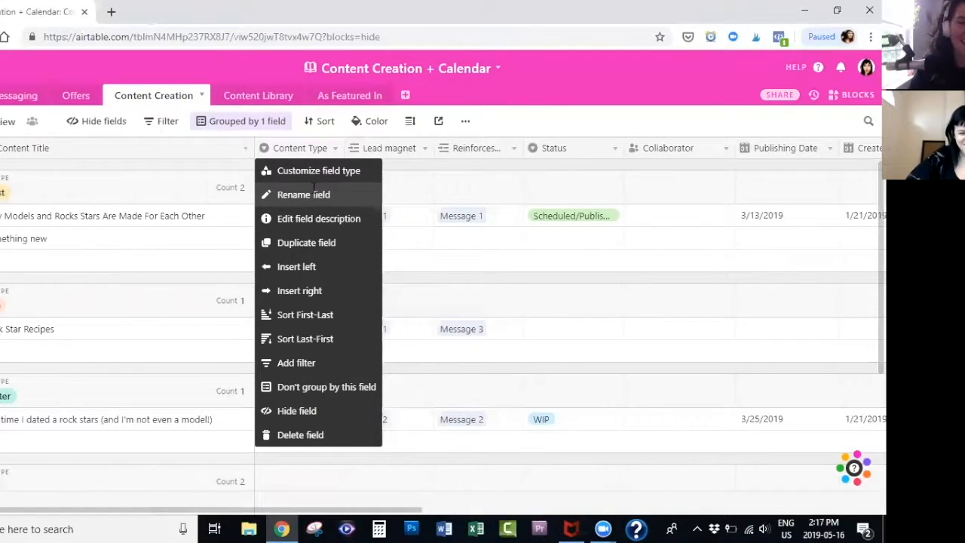
Show the Content Type single-select settings with its five content options
{"action": "left_click", "coordinate": [318, 170]}
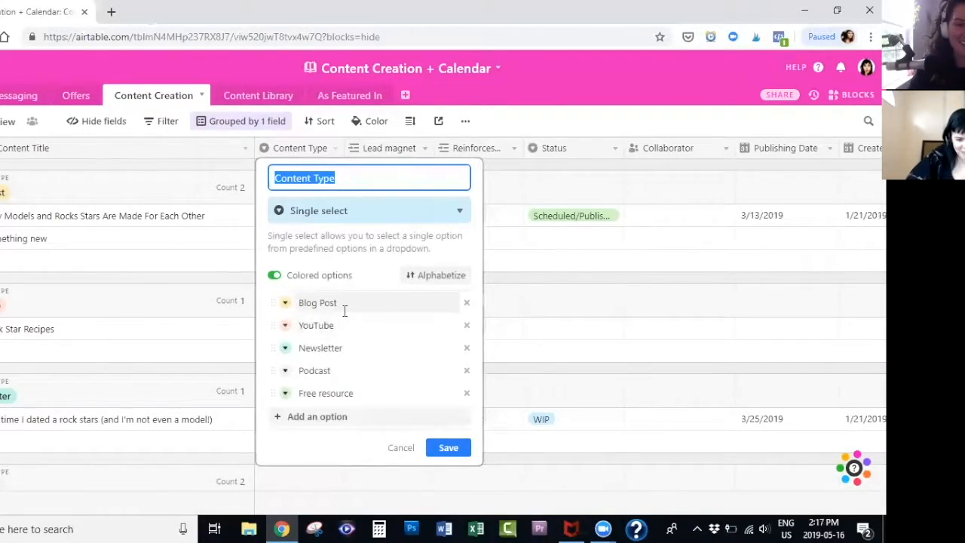
{"action": "mouse_move", "coordinate": [351, 348]}
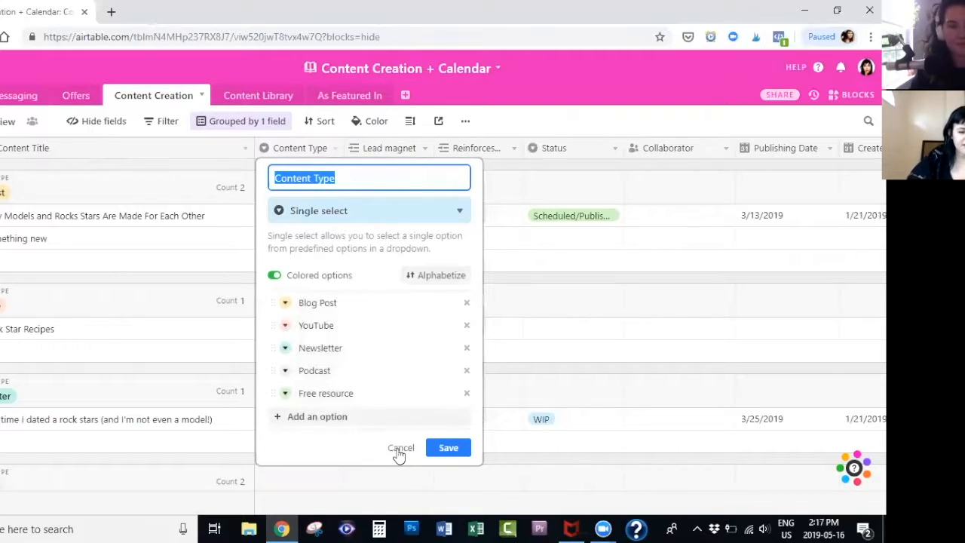
{"action": "left_click", "coordinate": [400, 447]}
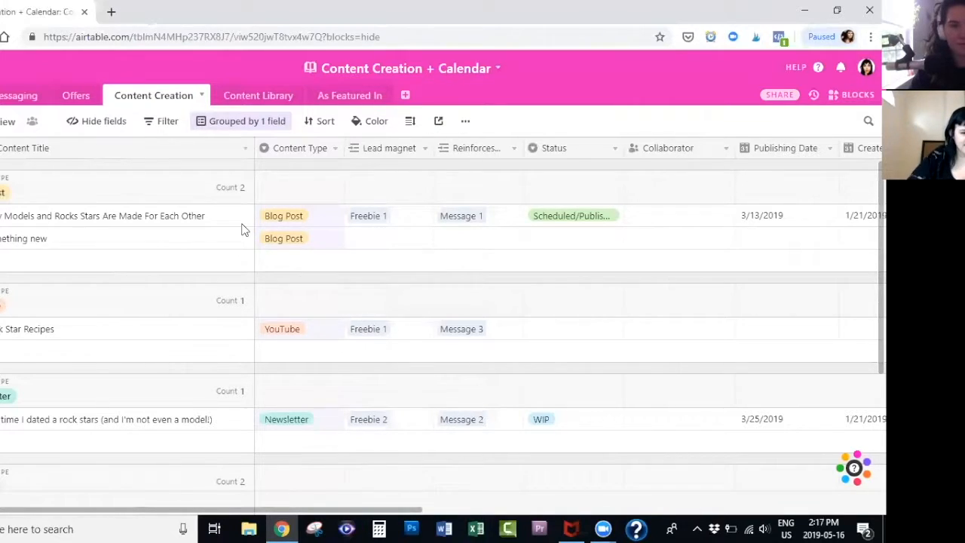
{"action": "mouse_move", "coordinate": [42, 131]}
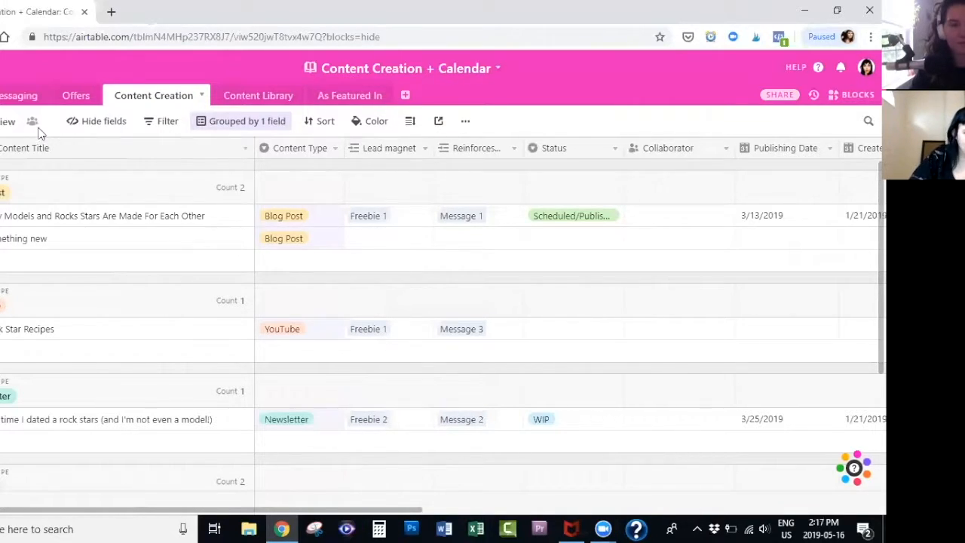
{"action": "left_click", "coordinate": [9, 121]}
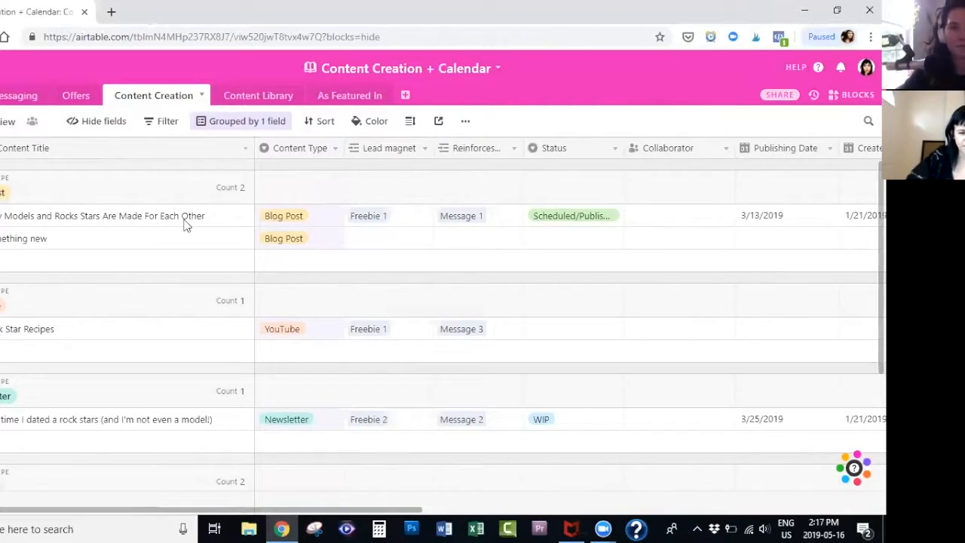
{"action": "mouse_move", "coordinate": [367, 226]}
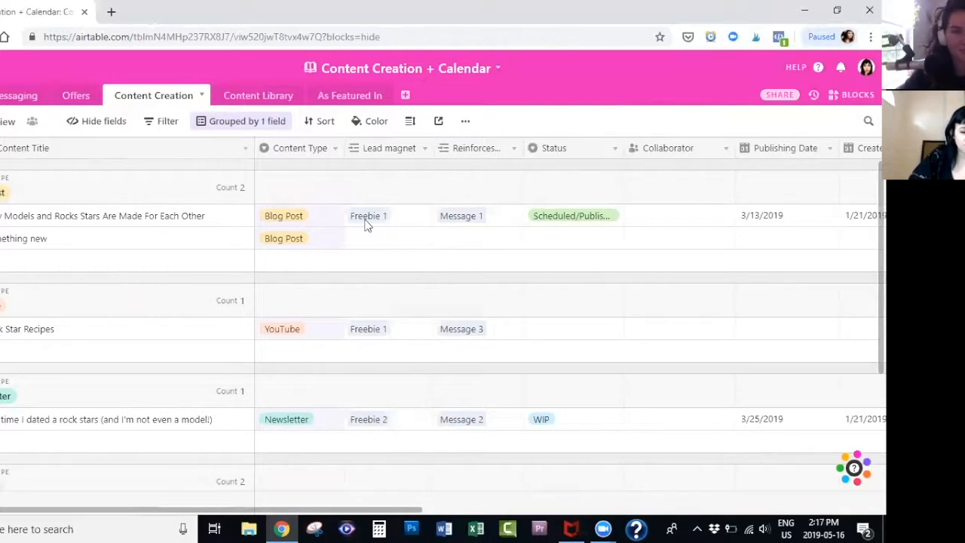
{"action": "mouse_move", "coordinate": [464, 230]}
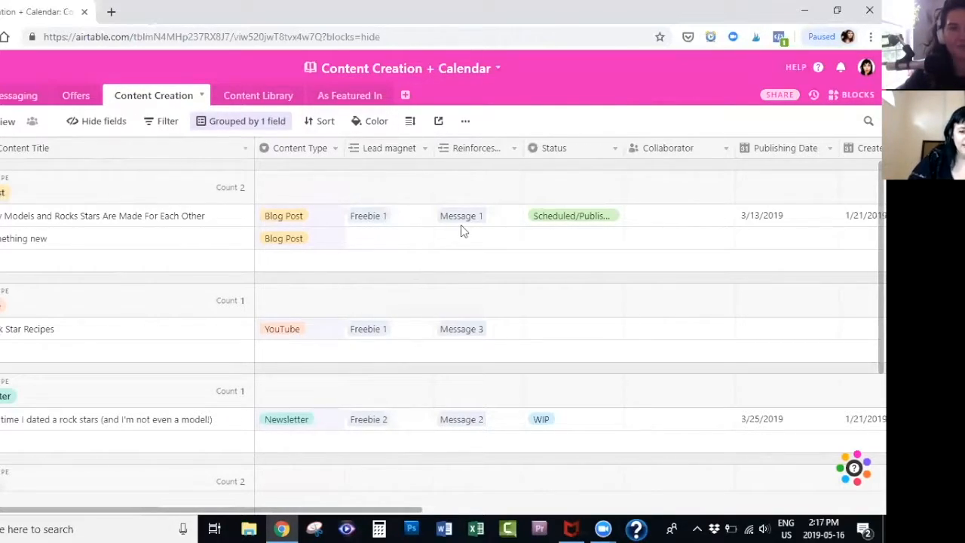
{"action": "mouse_move", "coordinate": [370, 229]}
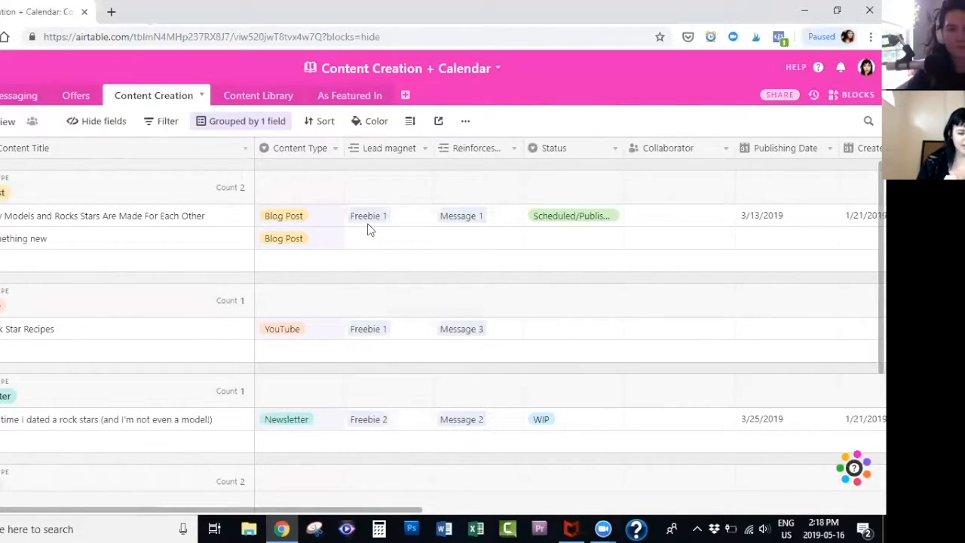
{"action": "mouse_move", "coordinate": [357, 282]}
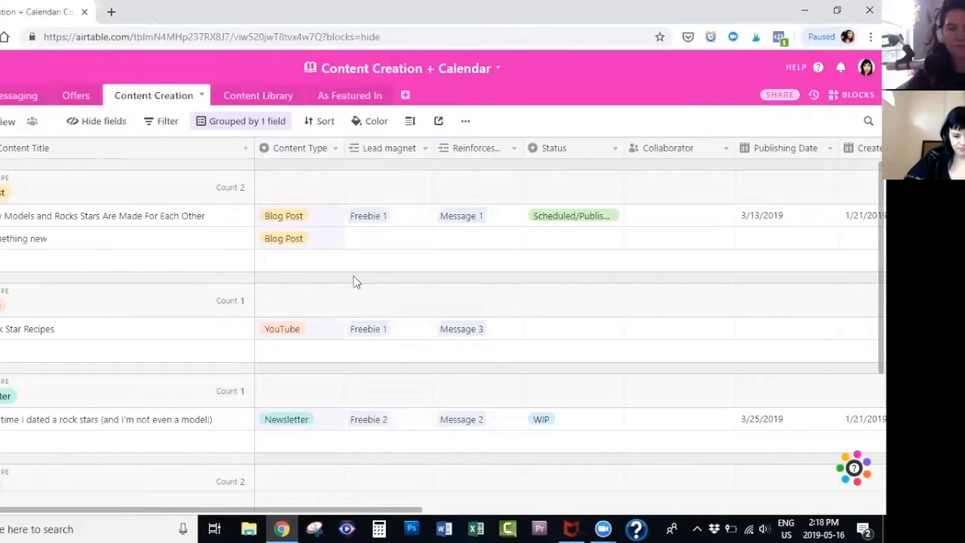
{"action": "mouse_move", "coordinate": [348, 440]}
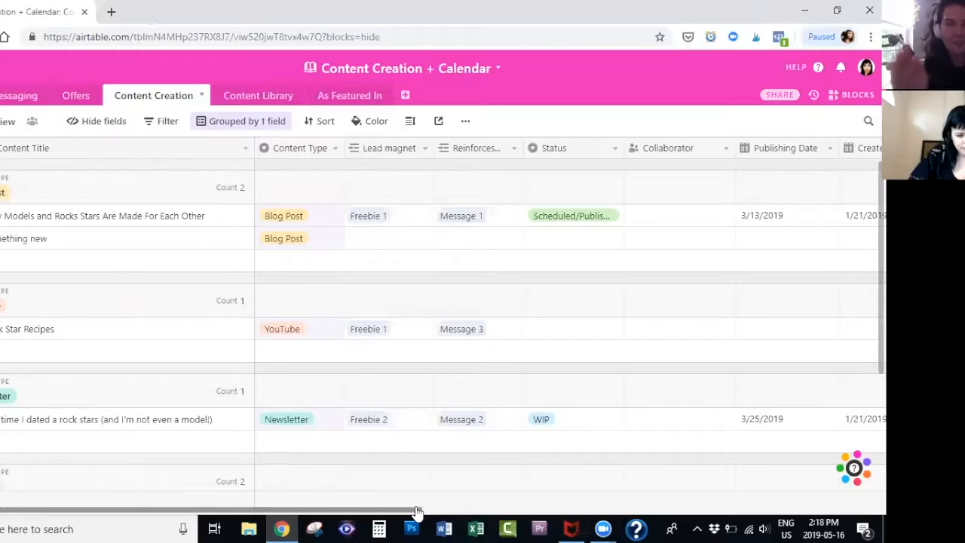
Scroll right to the Created By, Created?, Edited By and Graphics? columns
{"action": "scroll", "scroll_direction": "right", "scroll_amount": 3}
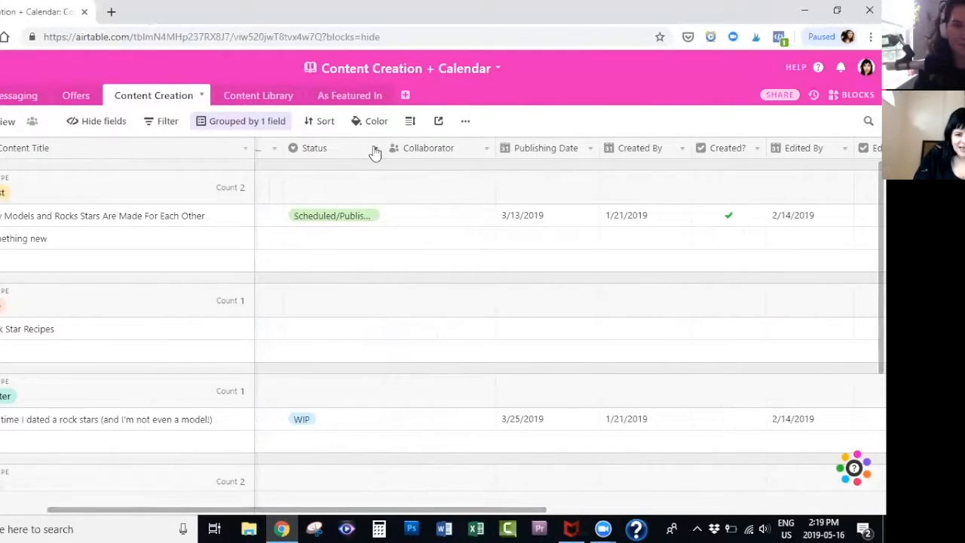
{"action": "left_click", "coordinate": [375, 147]}
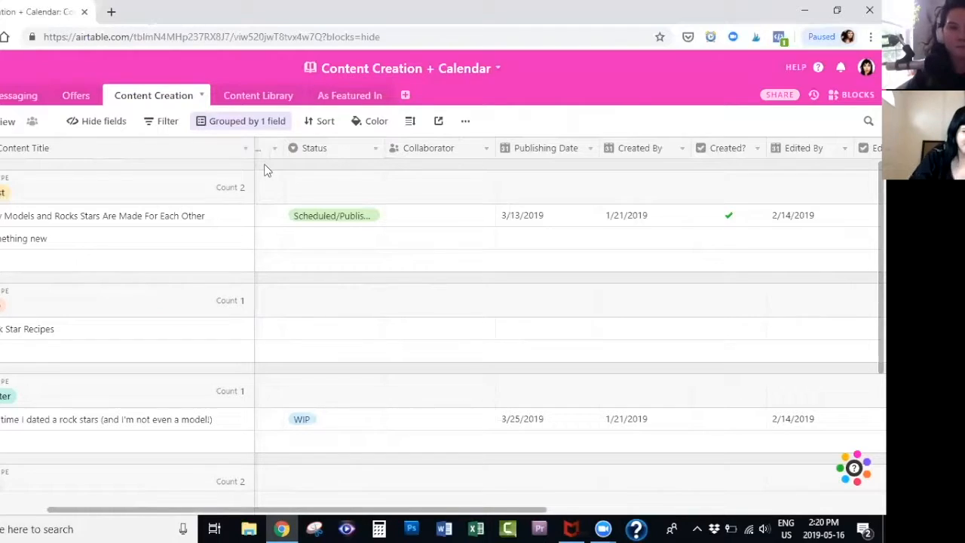
{"action": "mouse_move", "coordinate": [52, 140]}
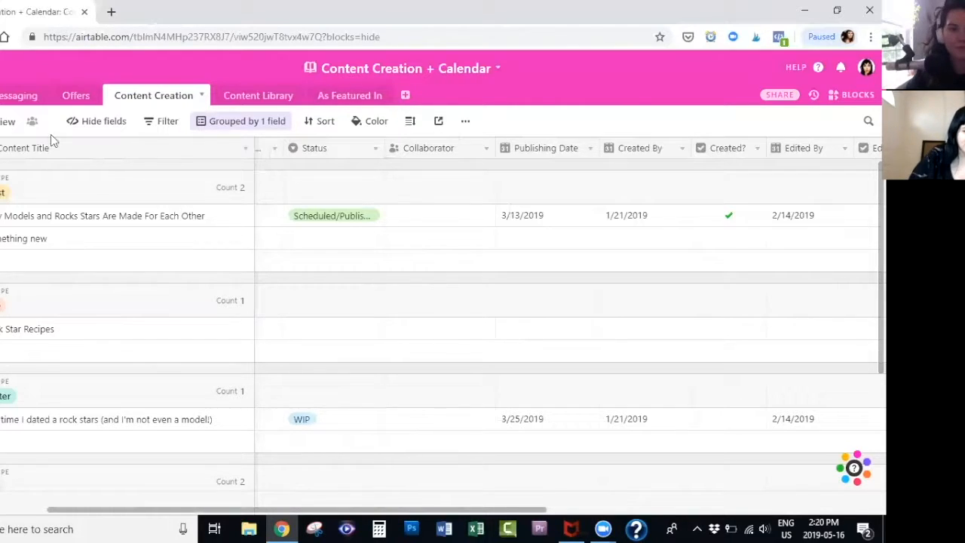
{"action": "mouse_move", "coordinate": [148, 177]}
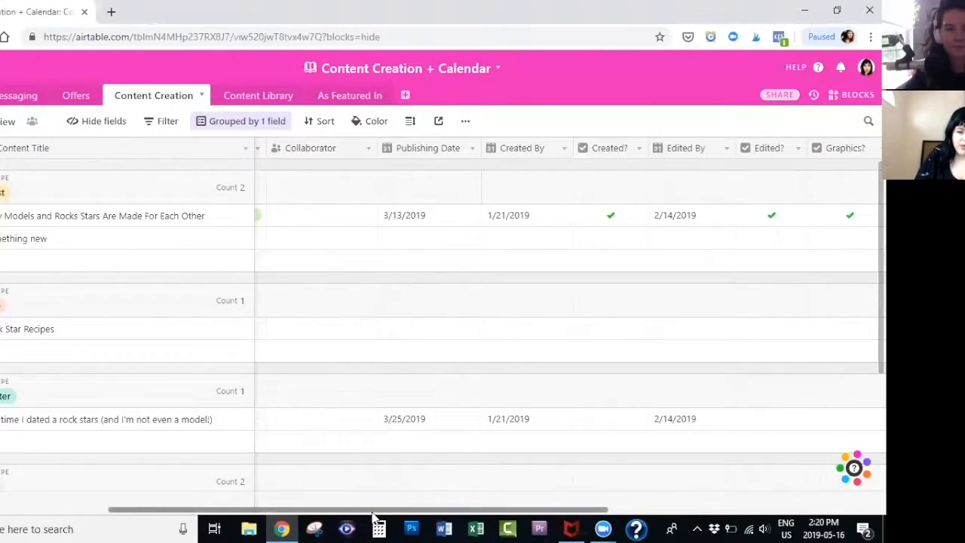
{"action": "scroll", "scroll_direction": "right", "scroll_amount": 3}
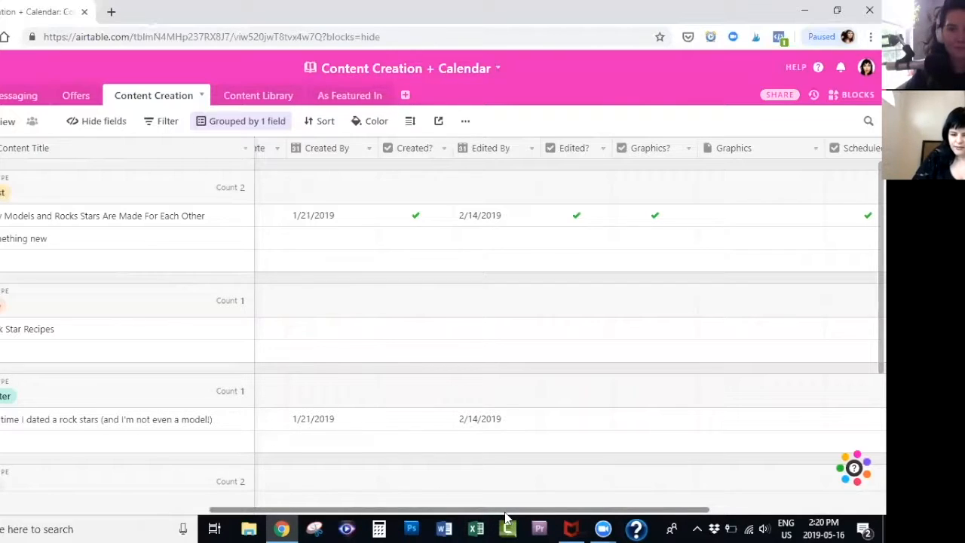
{"action": "scroll", "scroll_direction": "right", "scroll_amount": 3}
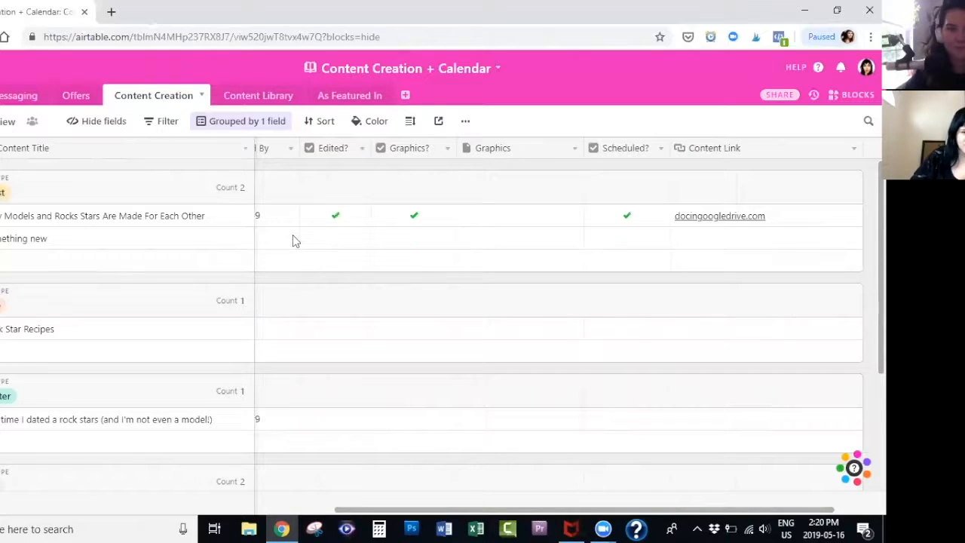
{"action": "mouse_move", "coordinate": [240, 170]}
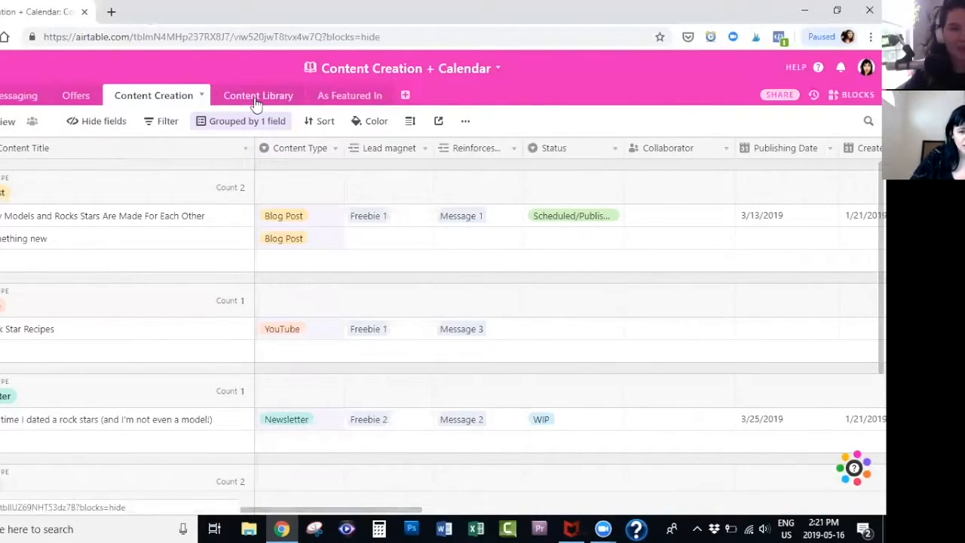
Open the Content Library table and scroll right to its Additional notes column
{"action": "left_click", "coordinate": [258, 95]}
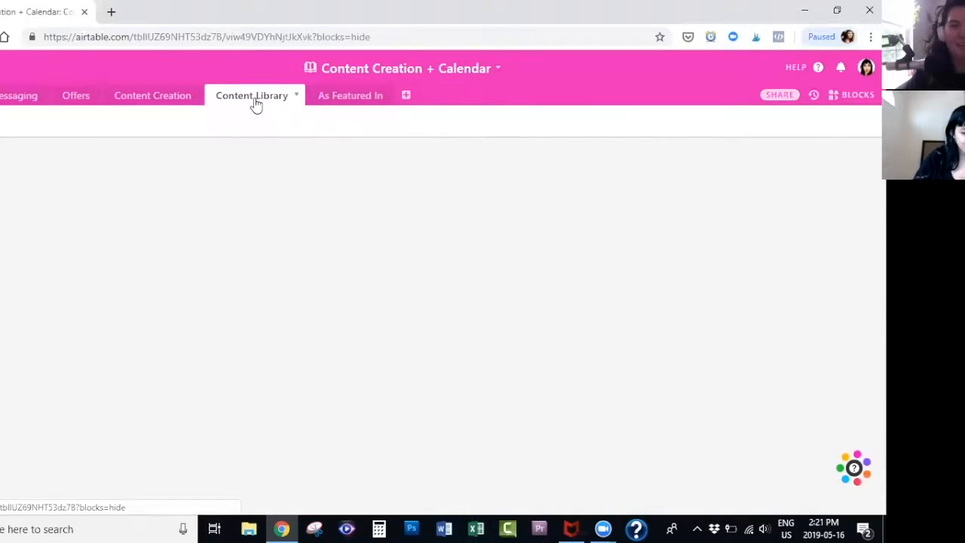
{"action": "left_click", "coordinate": [252, 95]}
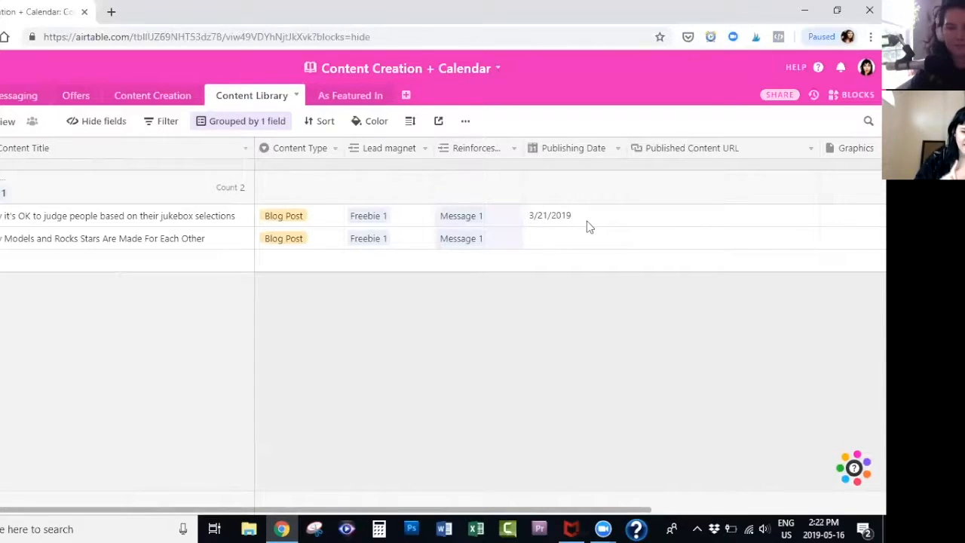
{"action": "mouse_move", "coordinate": [591, 219]}
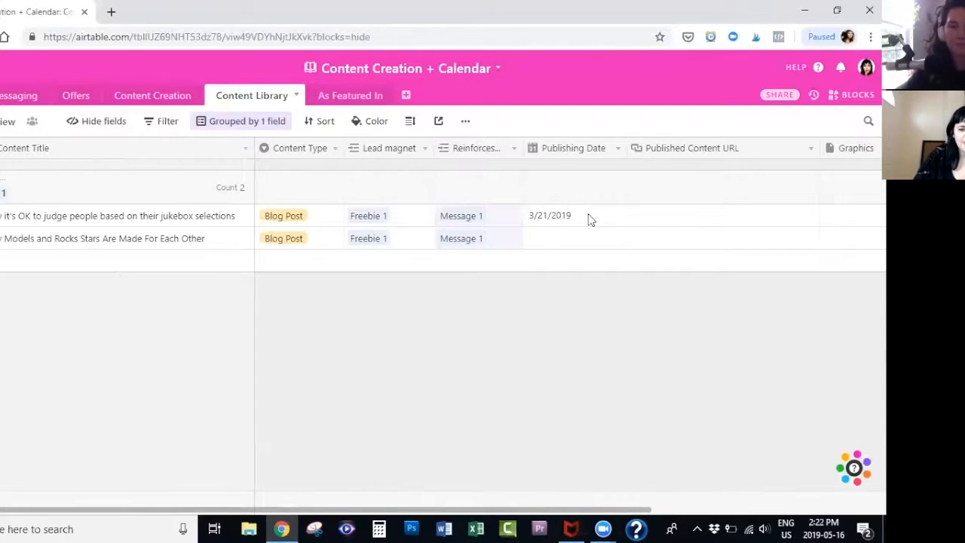
{"action": "mouse_move", "coordinate": [688, 222]}
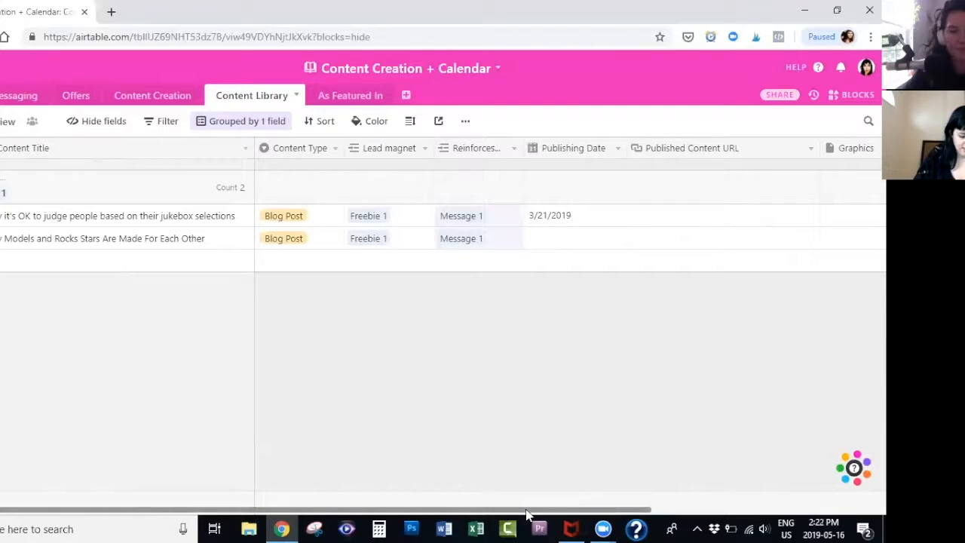
{"action": "scroll", "scroll_direction": "right", "scroll_amount": 3}
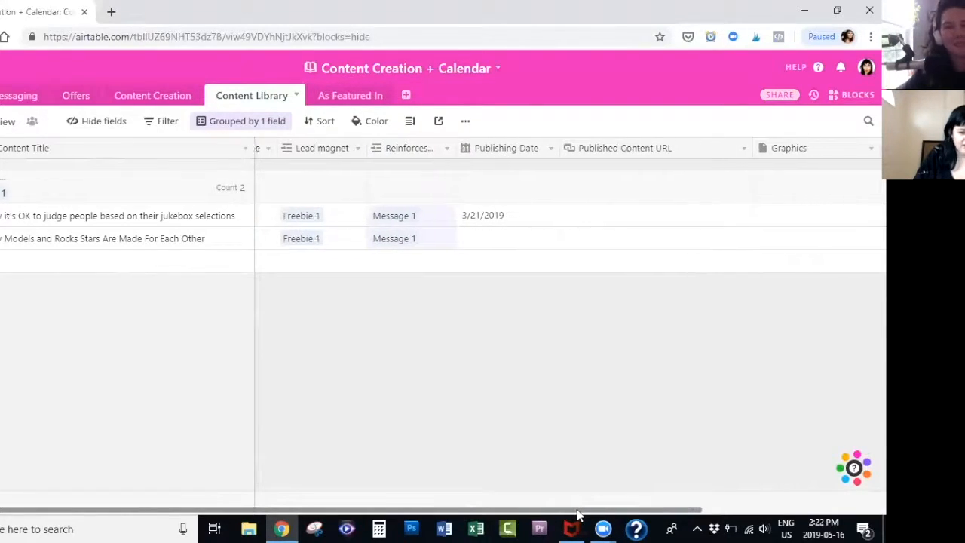
{"action": "scroll", "scroll_direction": "right", "scroll_amount": 3}
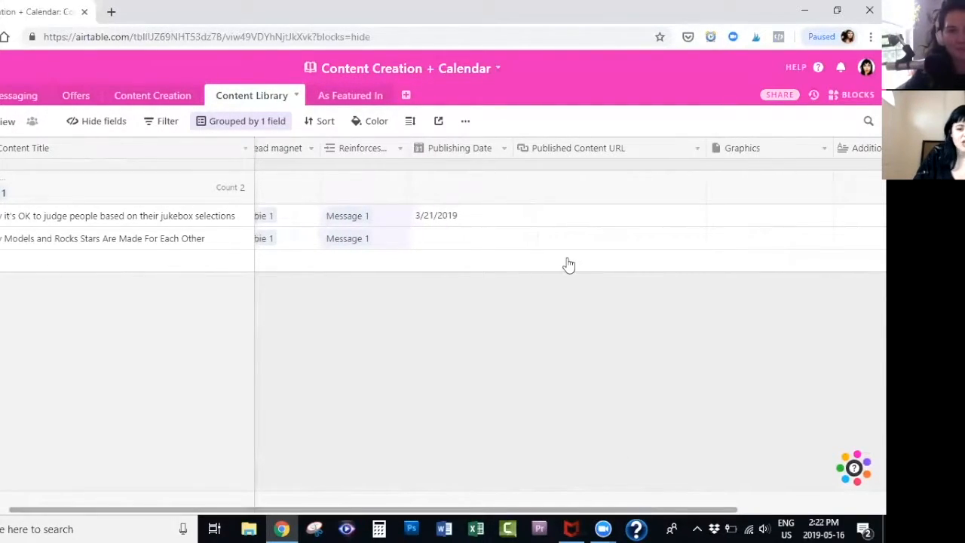
{"action": "mouse_move", "coordinate": [736, 220]}
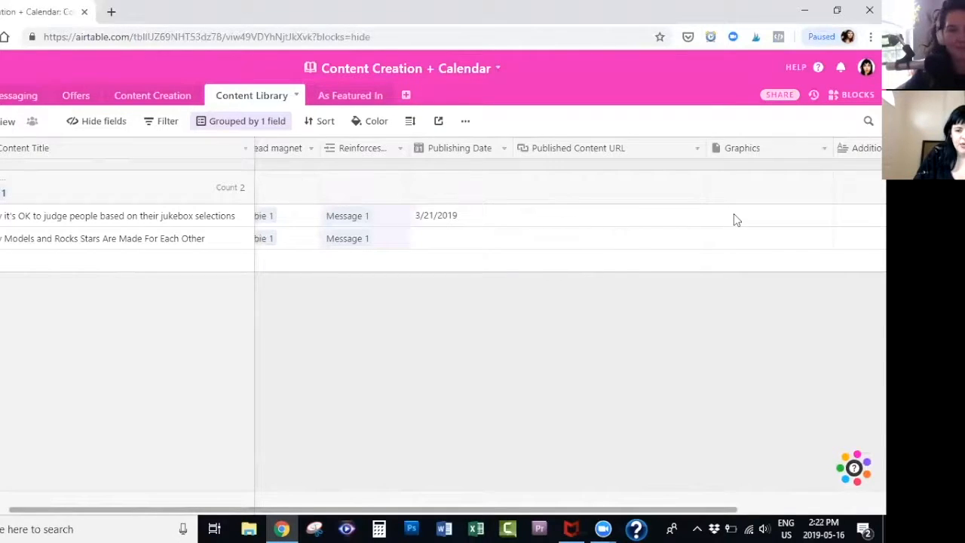
{"action": "scroll", "scroll_direction": "right", "scroll_amount": 3}
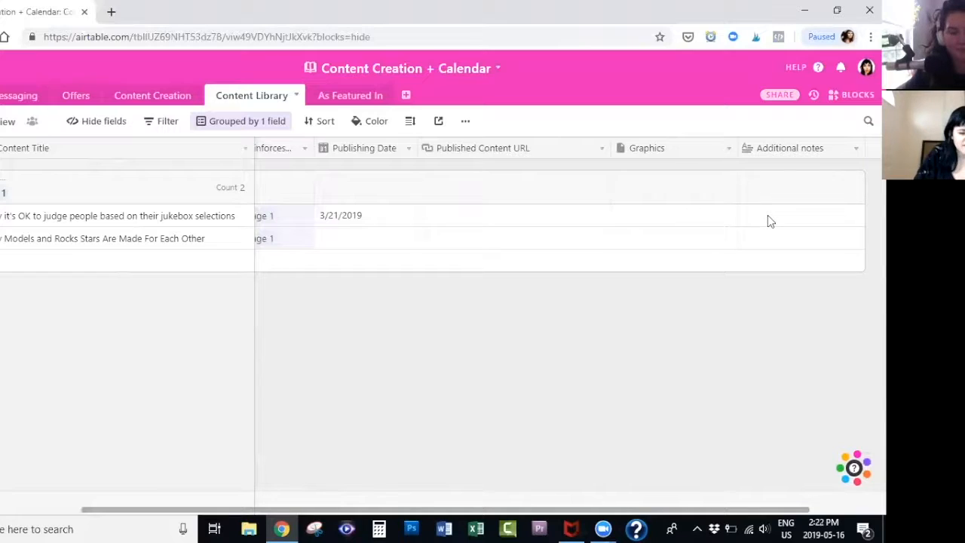
{"action": "mouse_move", "coordinate": [531, 251]}
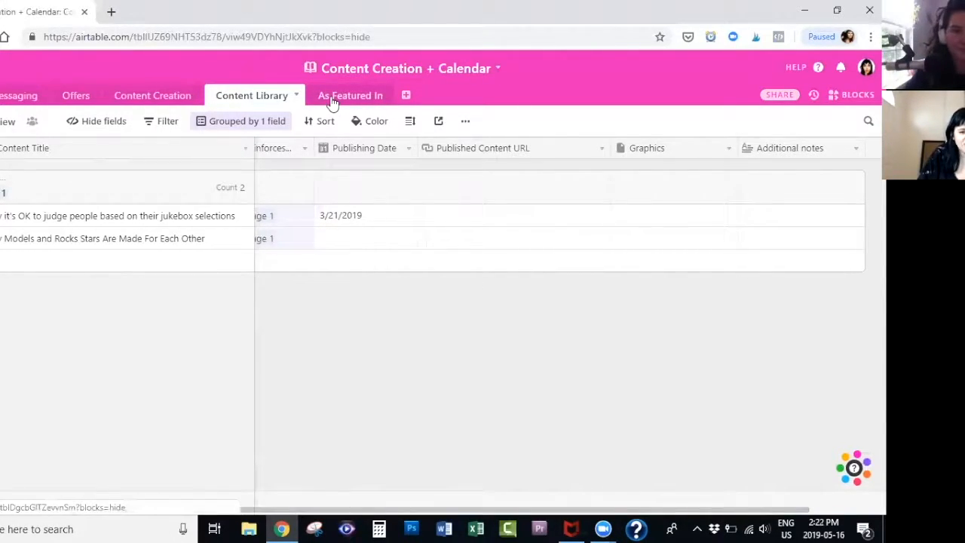
View the As Featured In podcast guest record, then return to Content Creation
{"action": "left_click", "coordinate": [349, 95]}
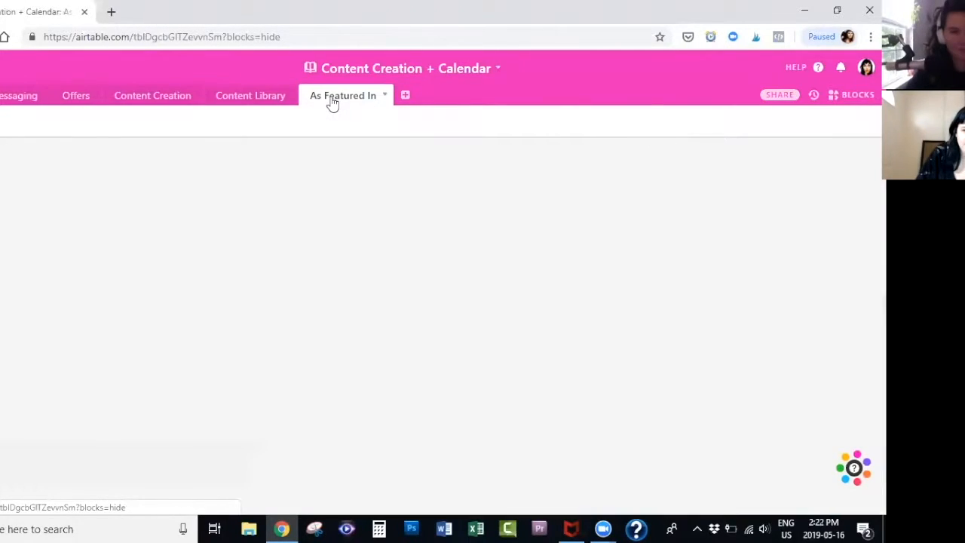
{"action": "left_click", "coordinate": [343, 95]}
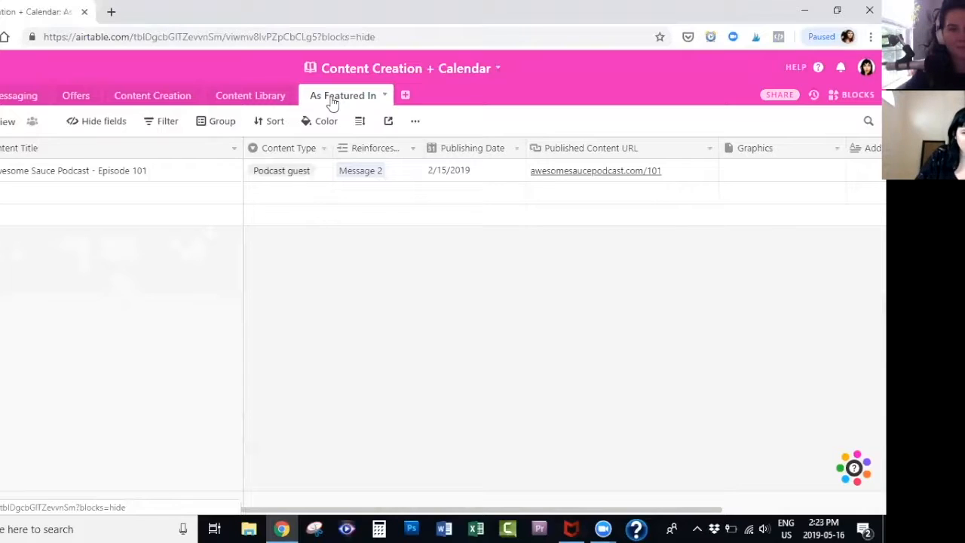
{"action": "mouse_move", "coordinate": [283, 101]}
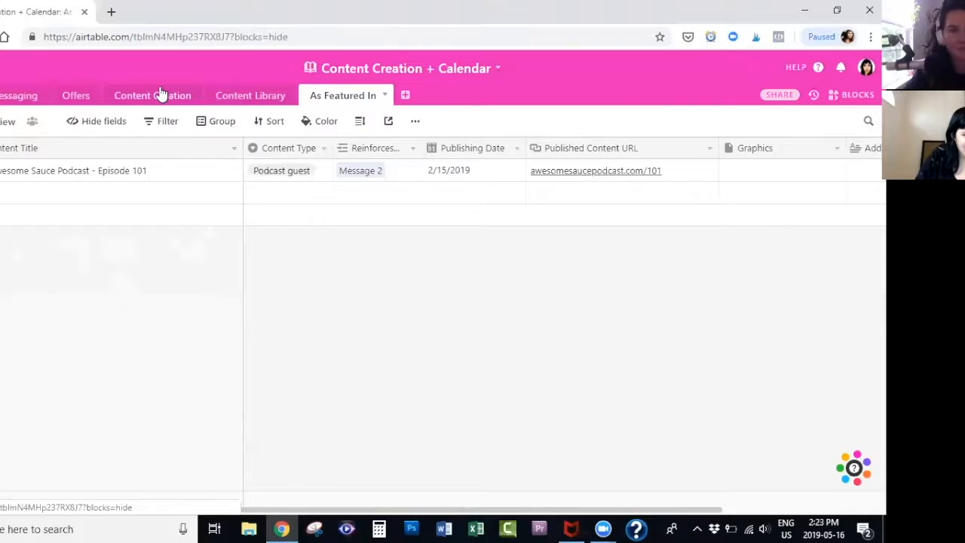
{"action": "left_click", "coordinate": [153, 95]}
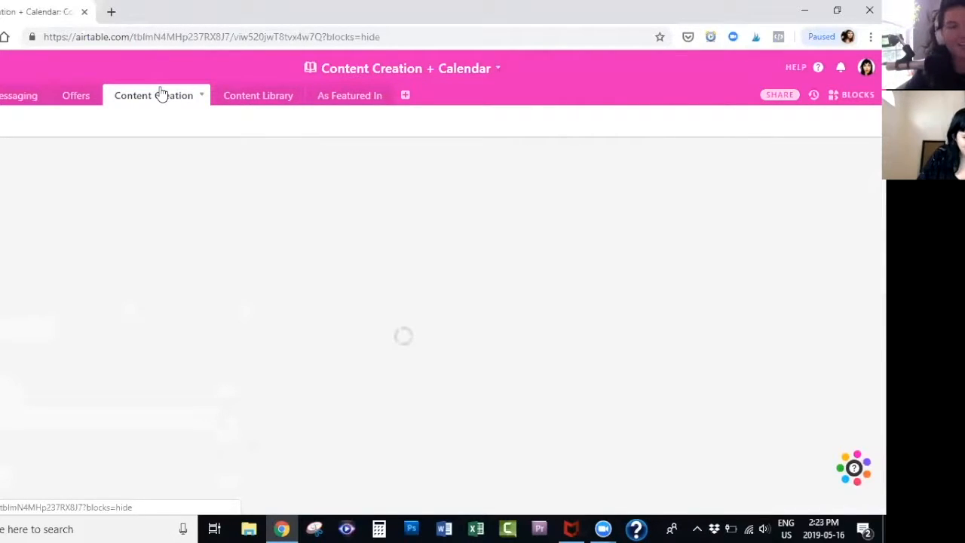